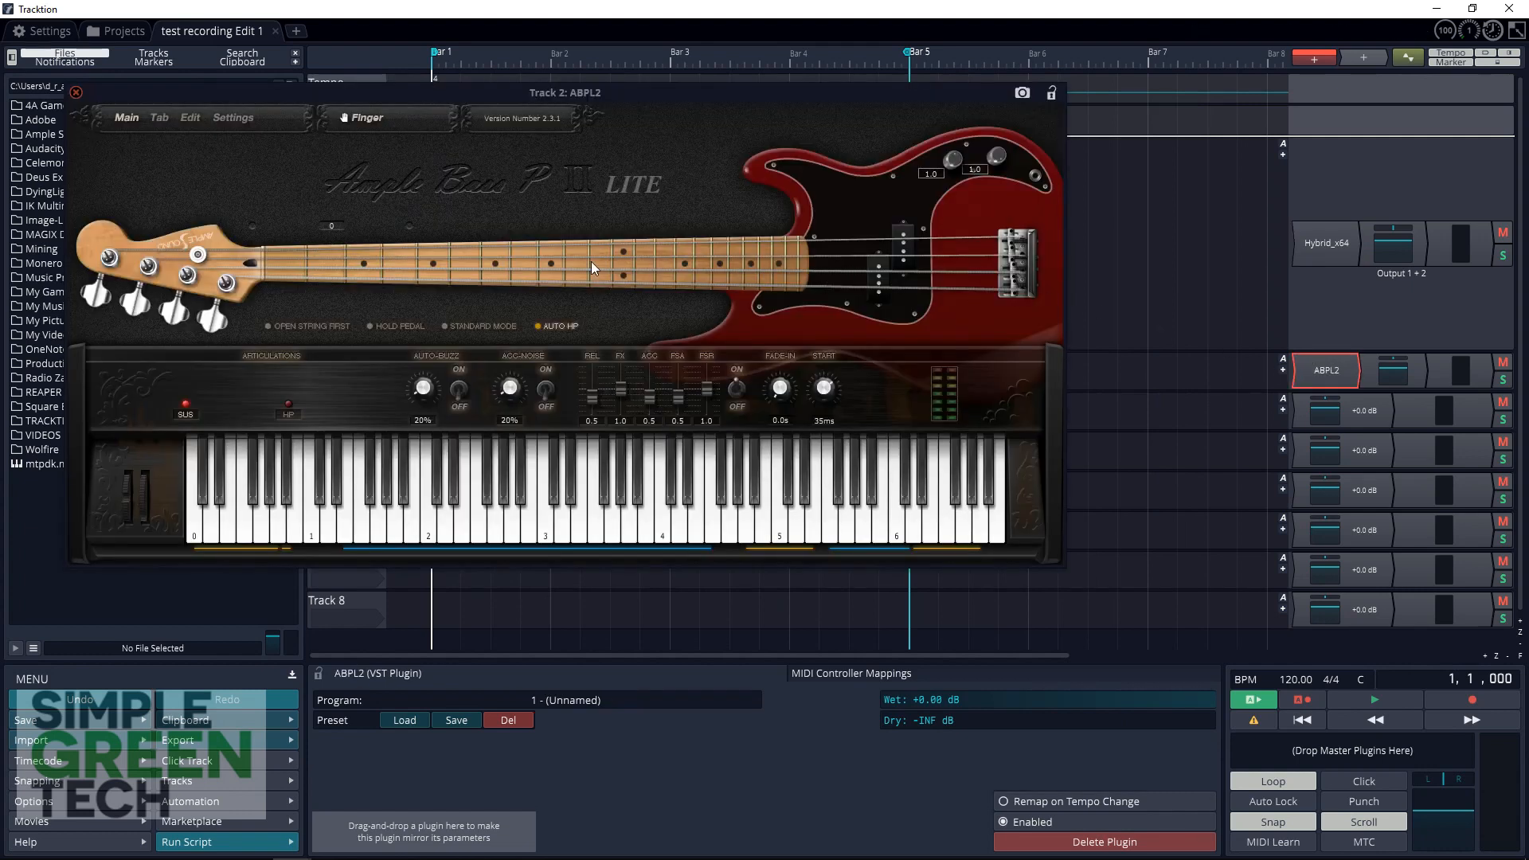
mouse_move(709, 210)
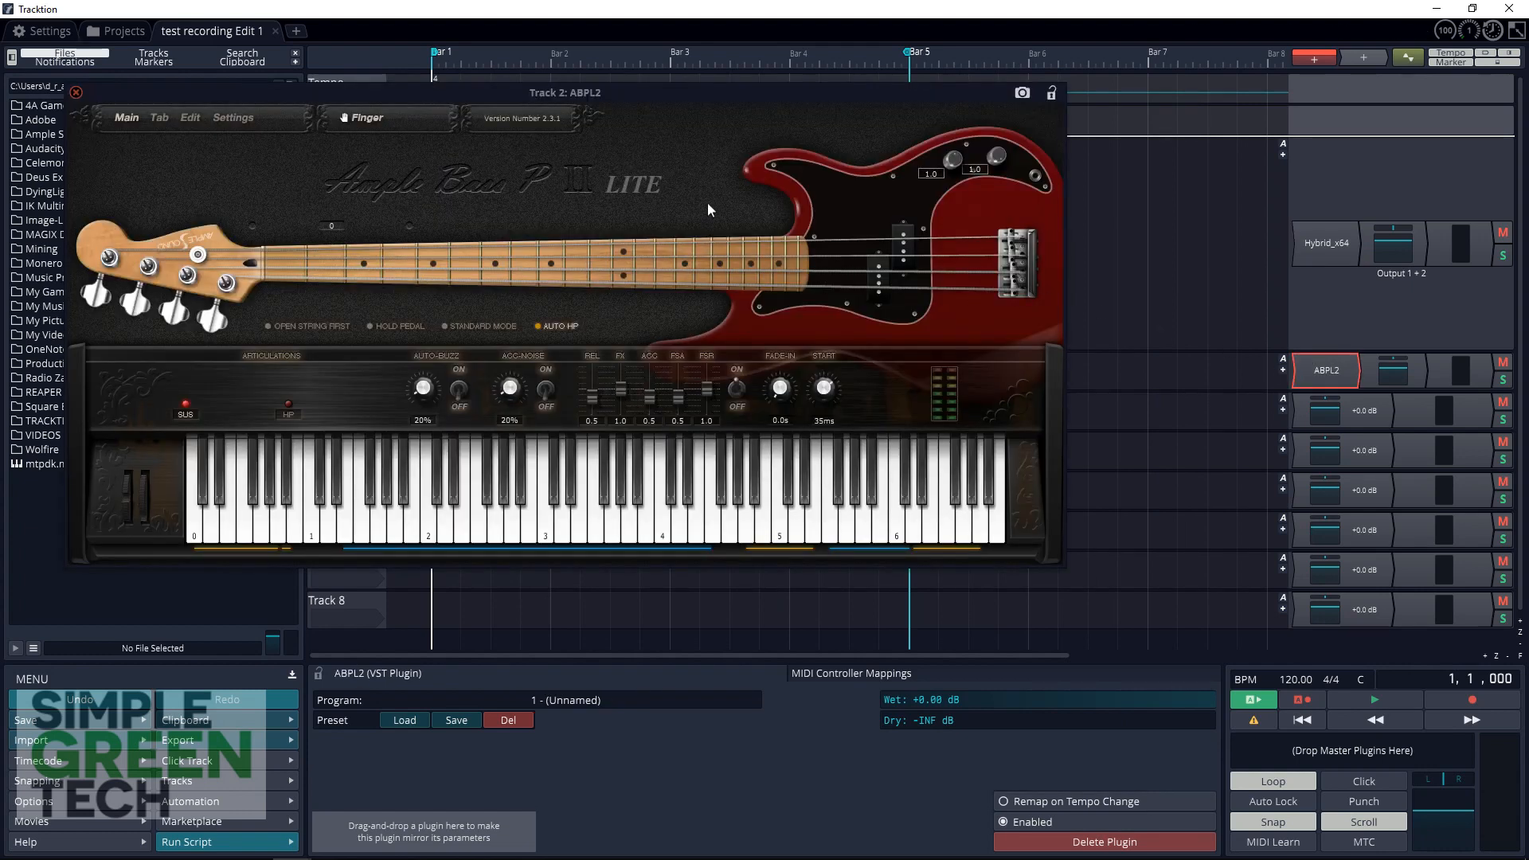
mouse_move(960, 303)
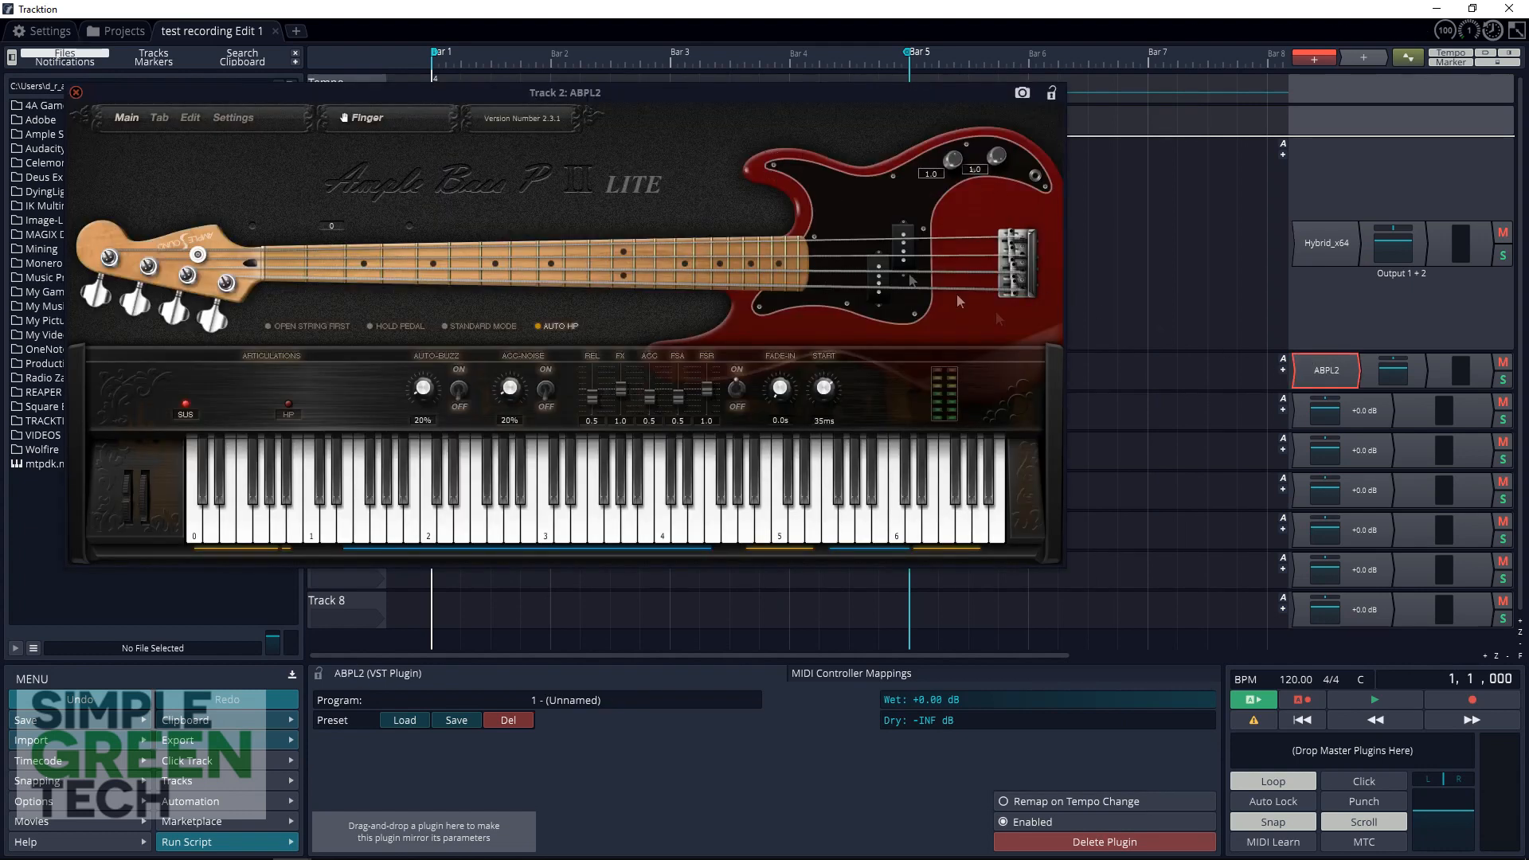
mouse_move(321, 191)
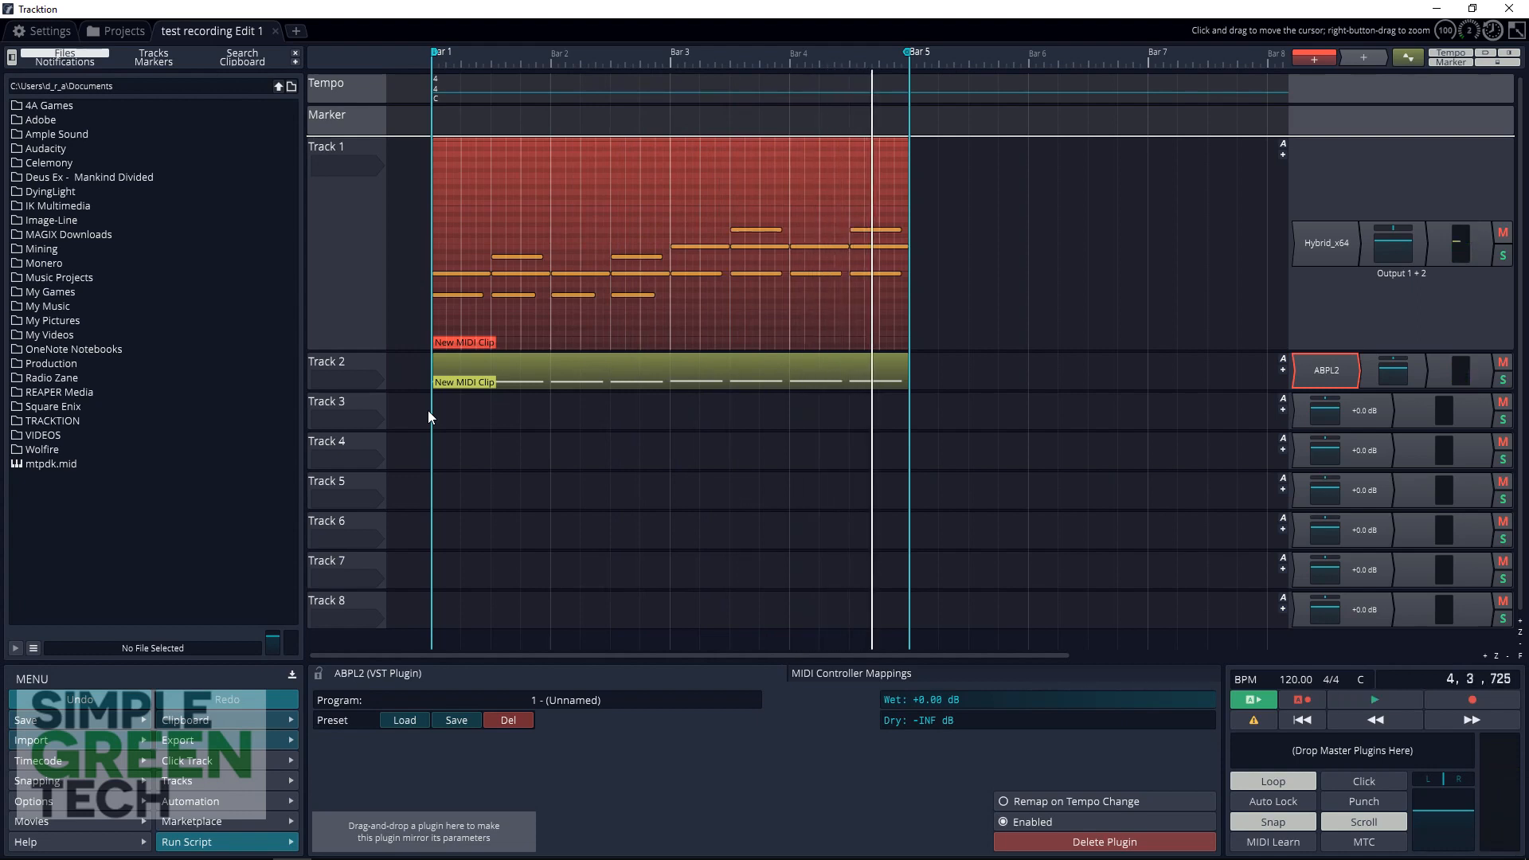
mouse_move(358, 199)
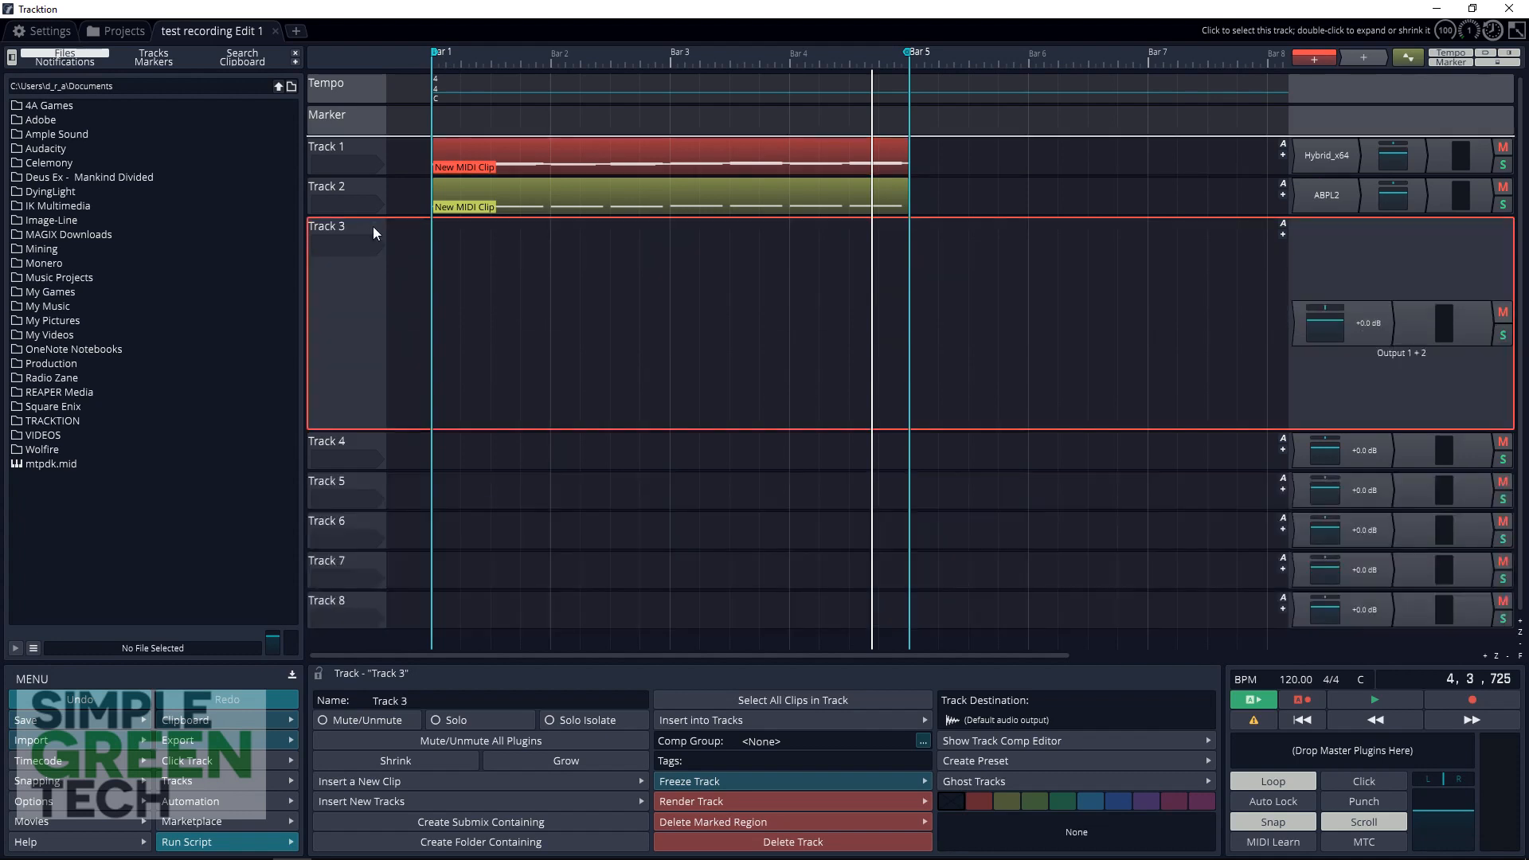
Start adding a new plugin to Track 3 from its plugin slot menu
right_click(1358, 323)
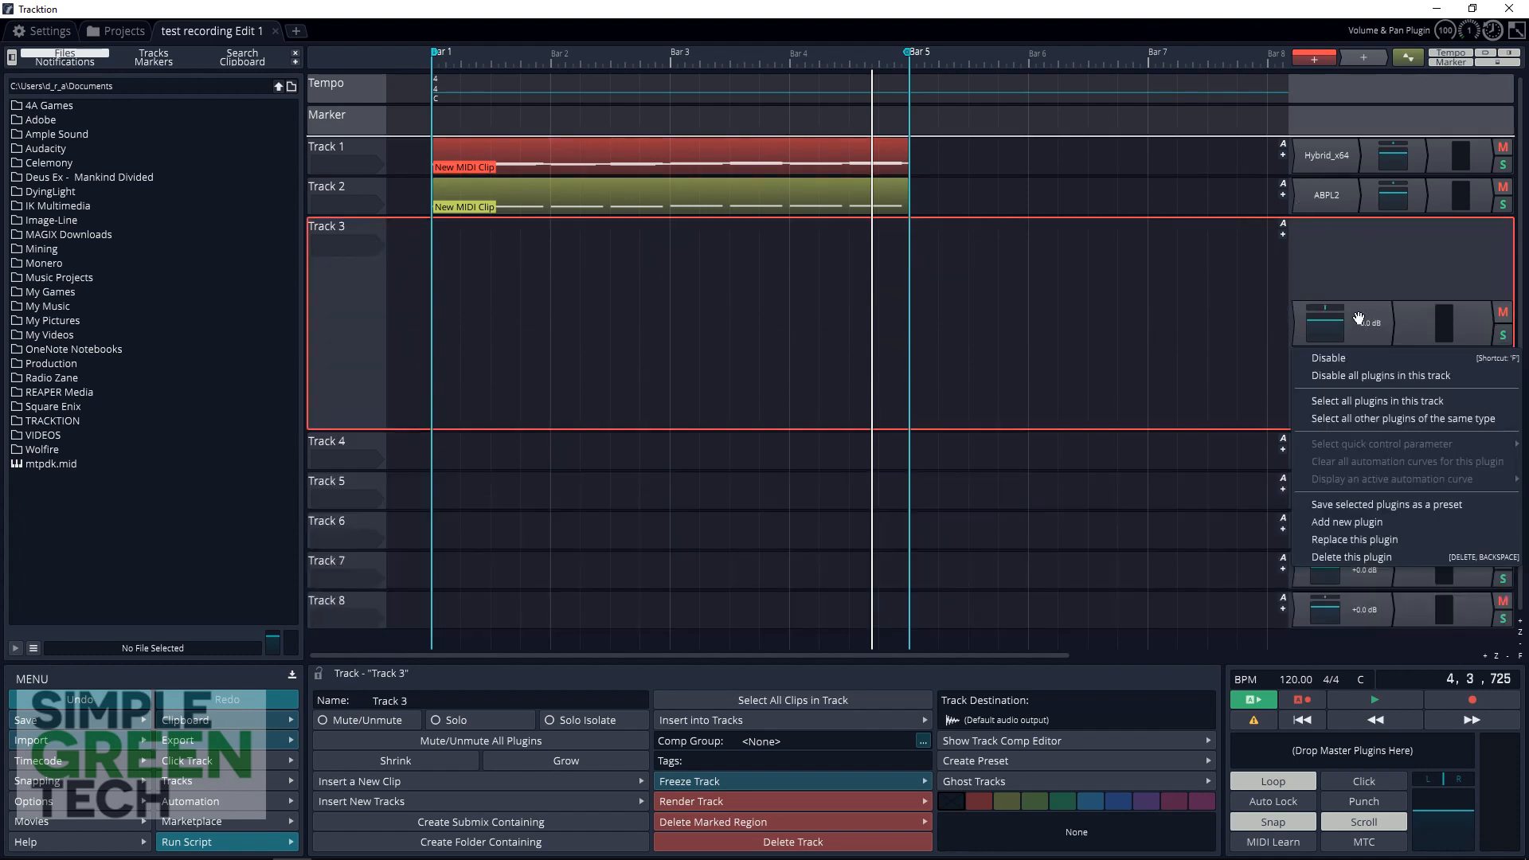
left_click(1346, 522)
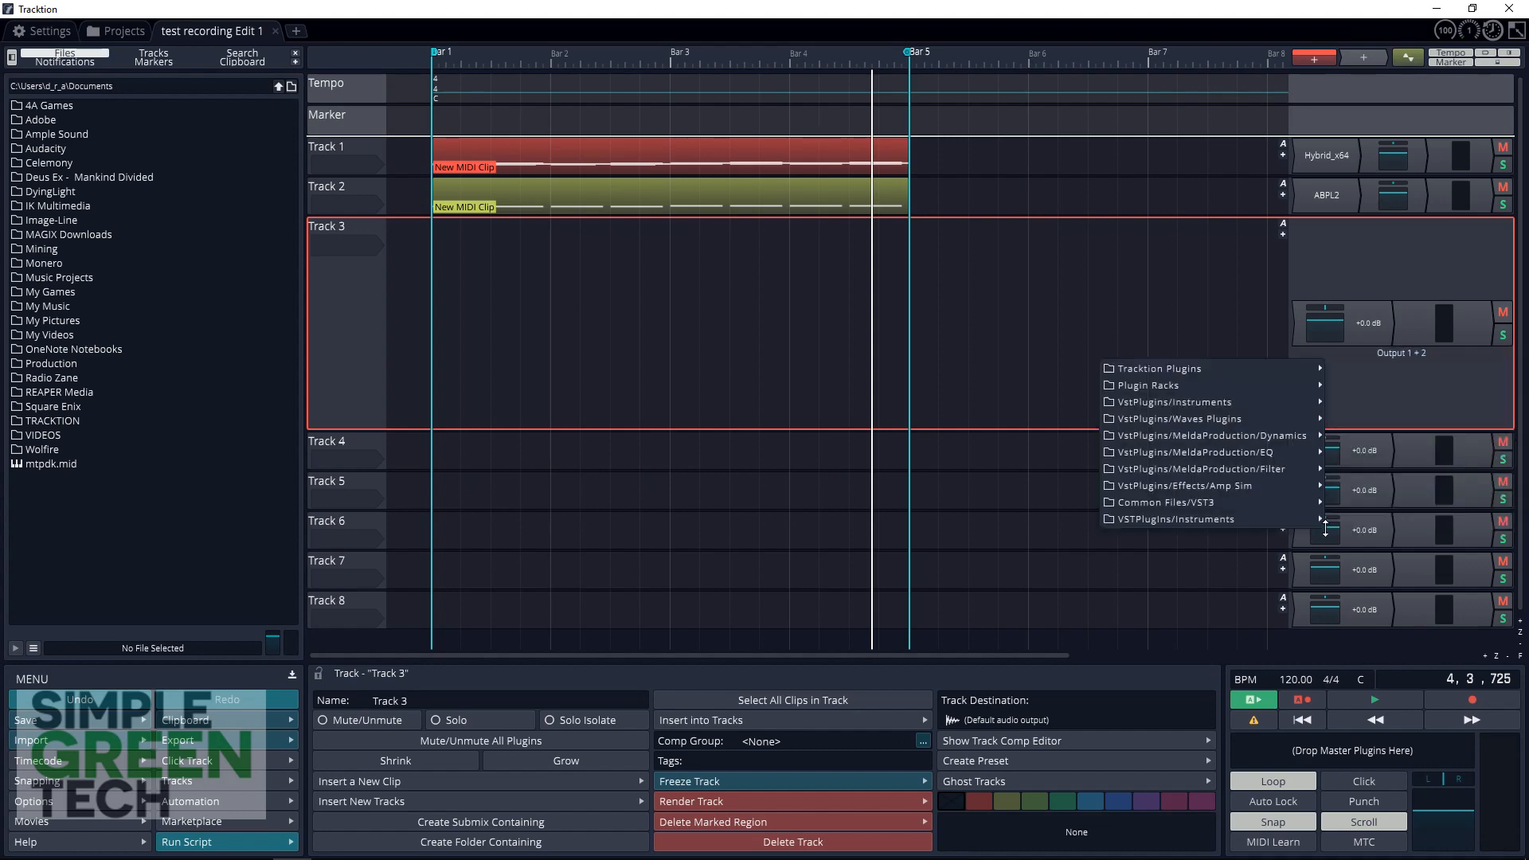
mouse_move(1209, 402)
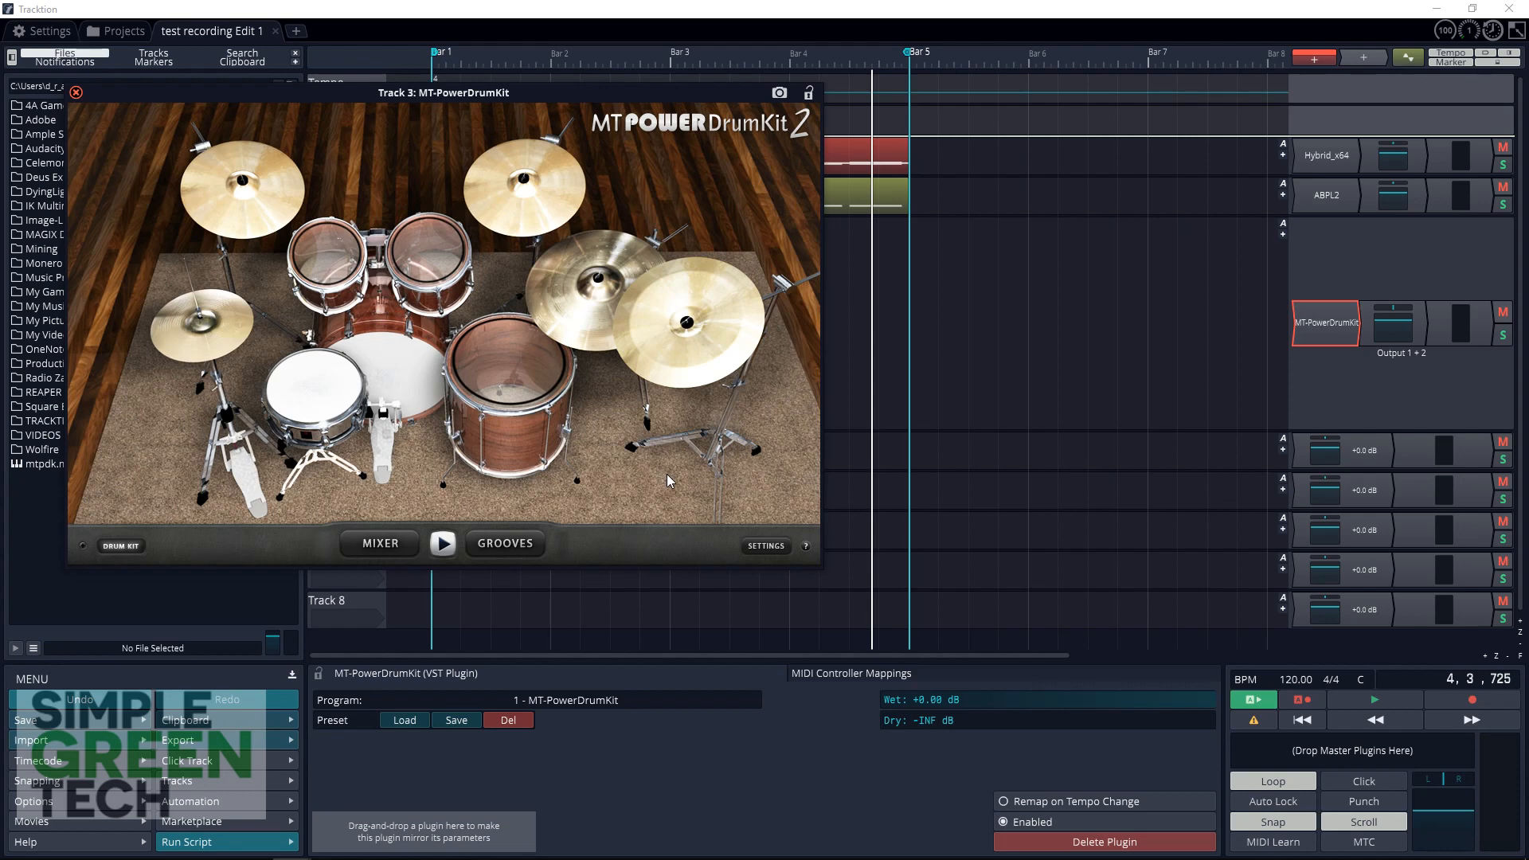
mouse_move(665, 476)
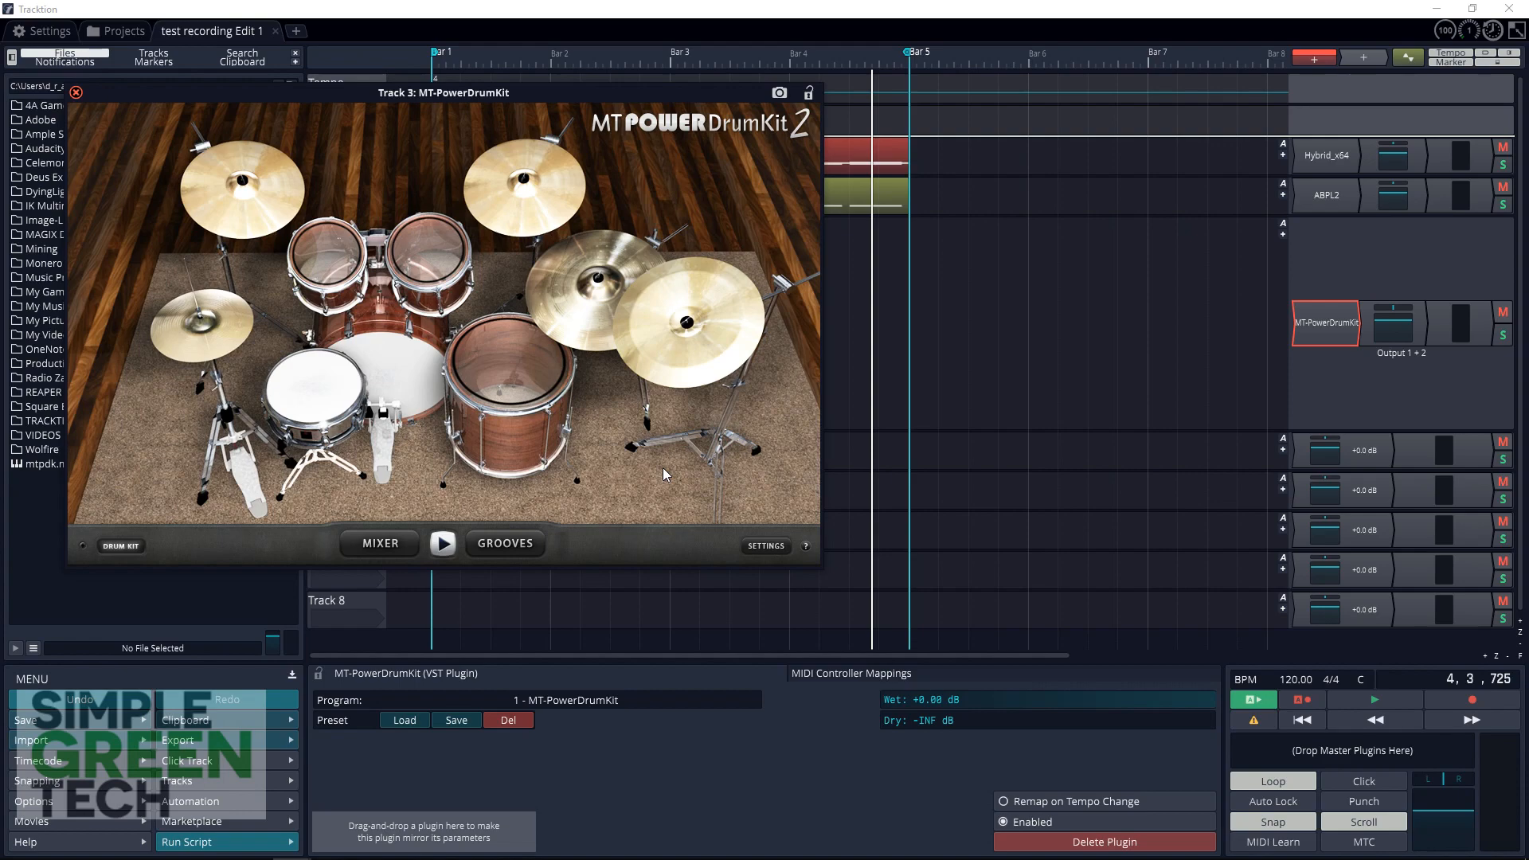
Open the MT-PowerDrumKit GROOVES library
left_click(504, 543)
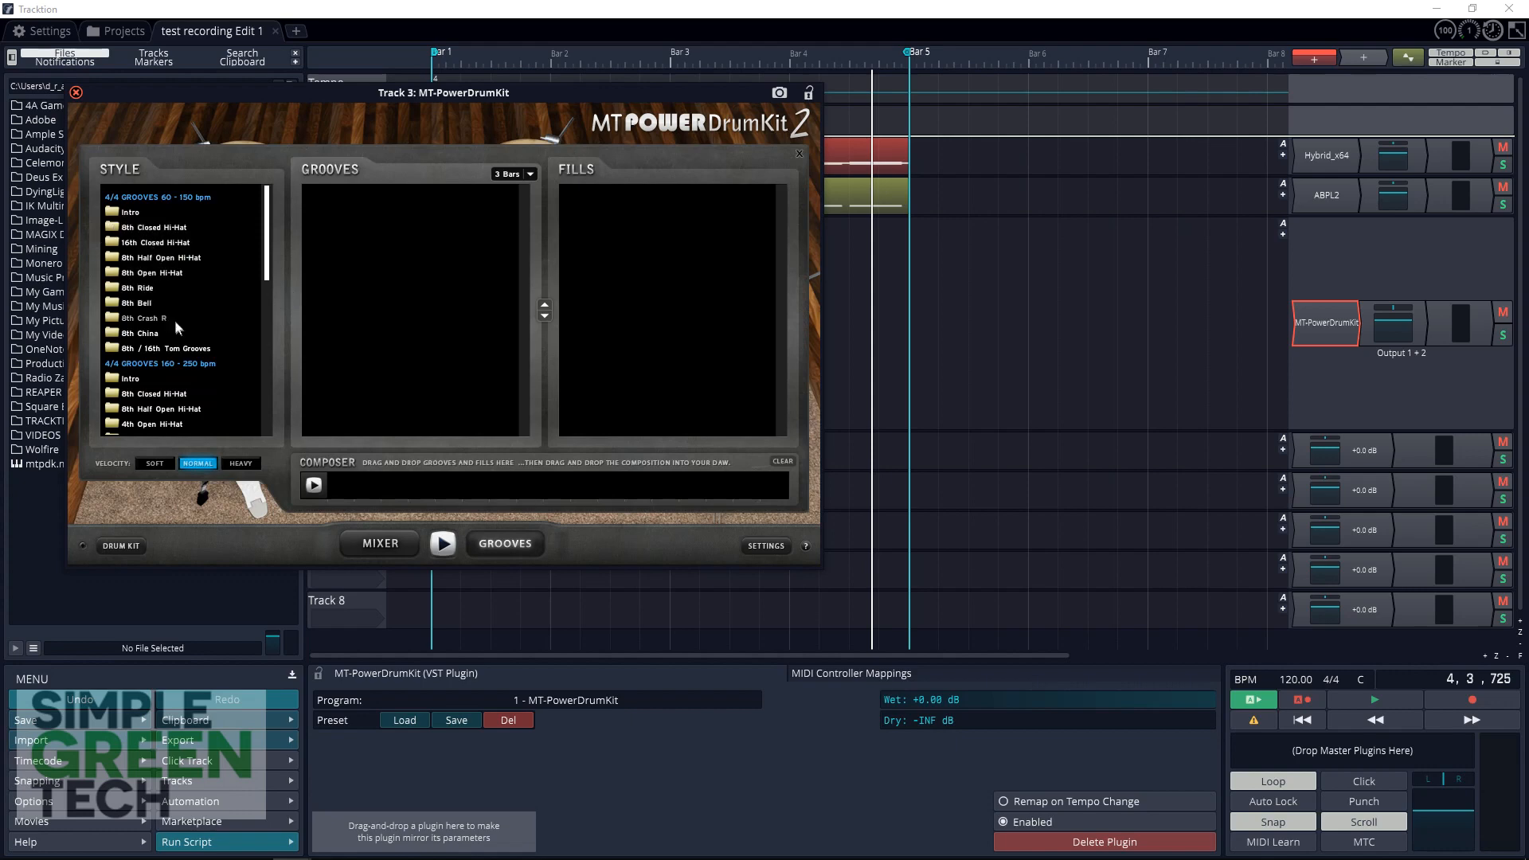
mouse_move(187, 400)
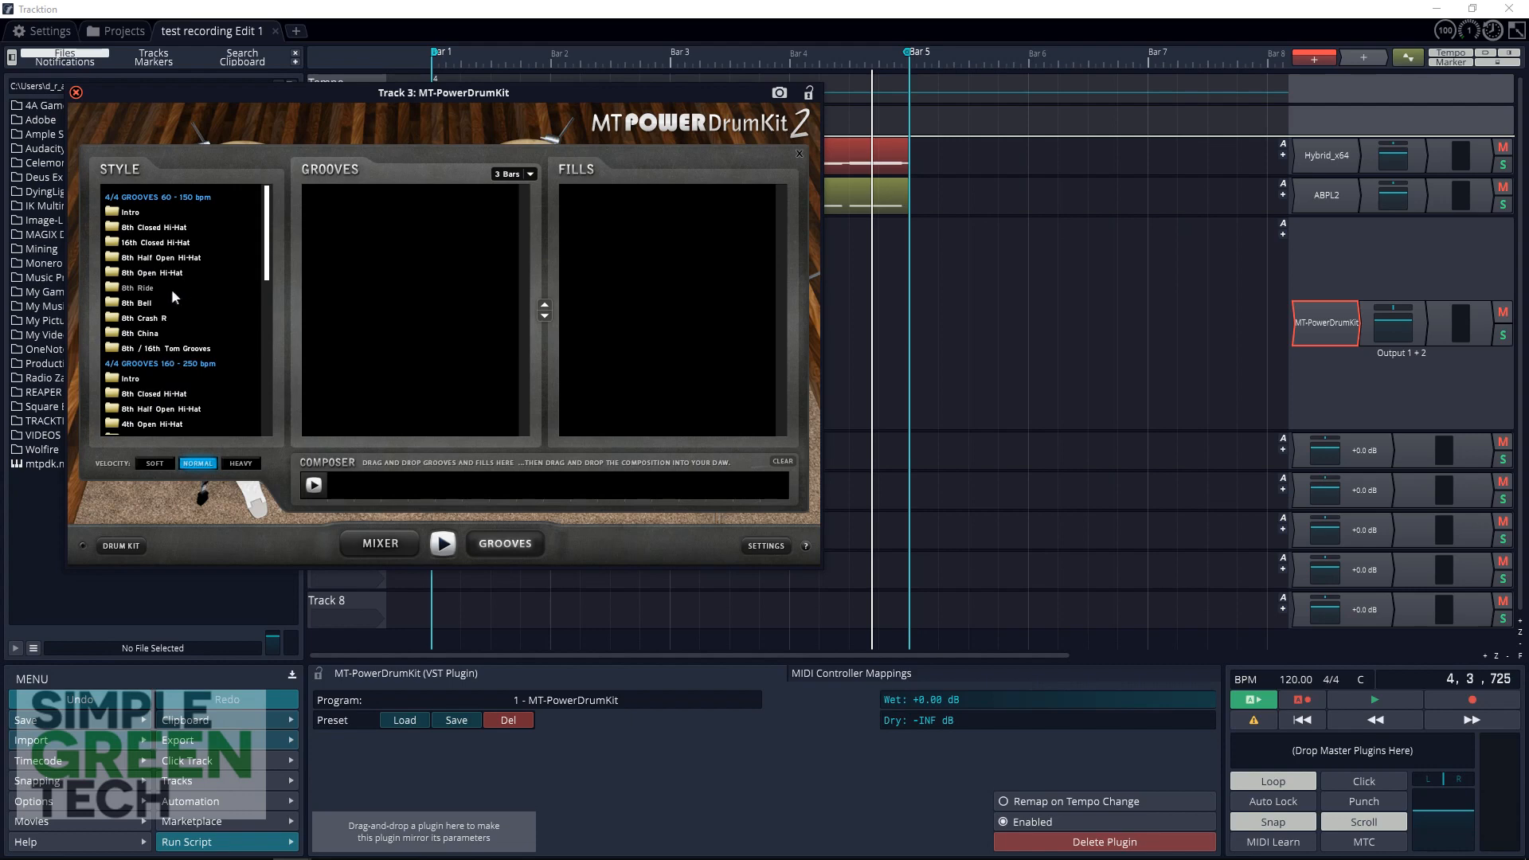
Select Groove 03 in the 16th Closed Hi-Hat style and preview it
left_click(156, 243)
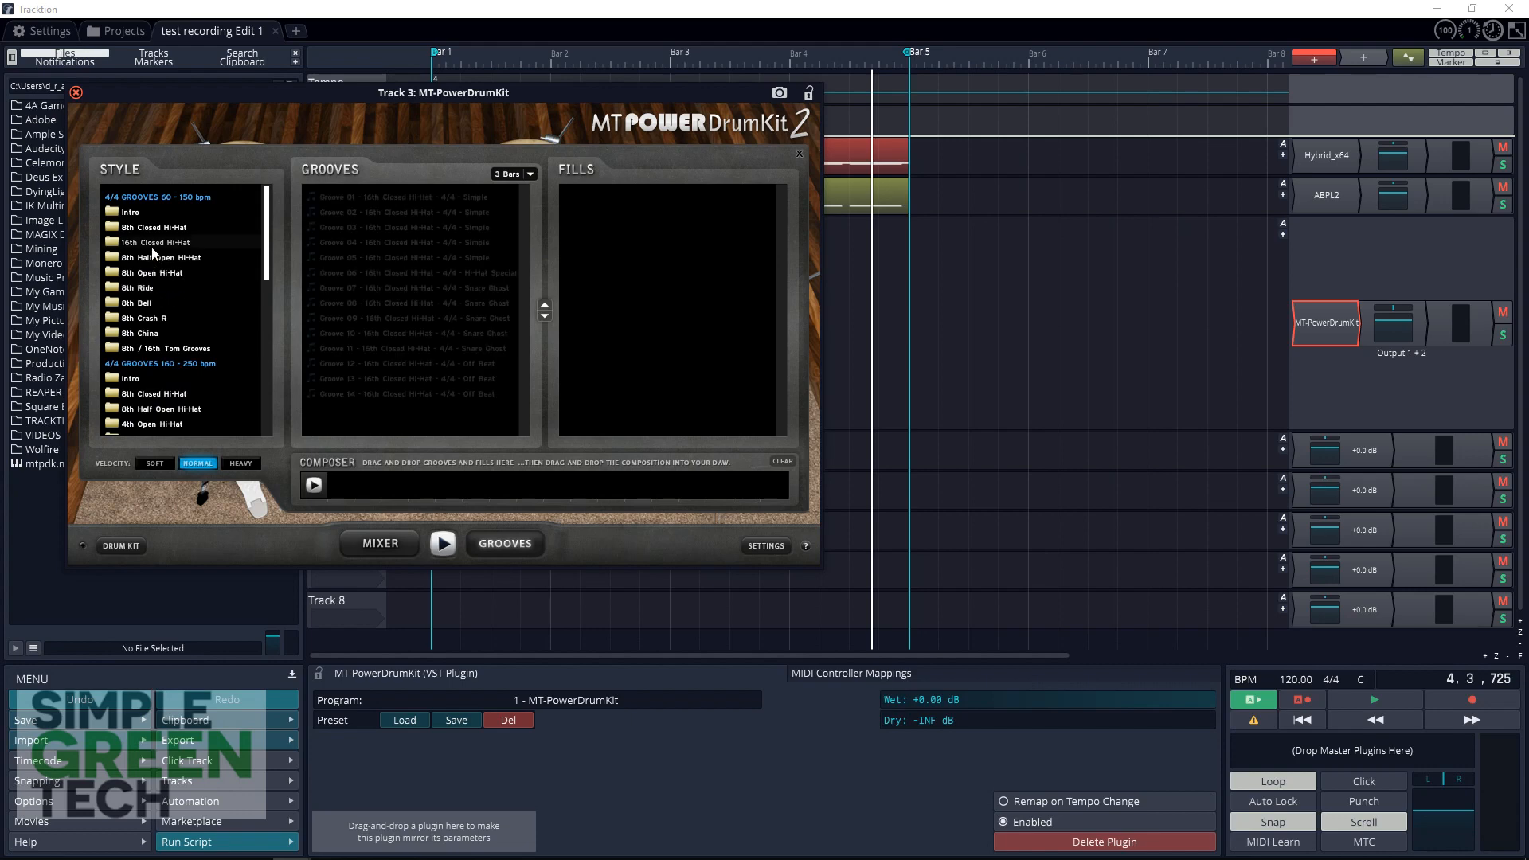
left_click(156, 243)
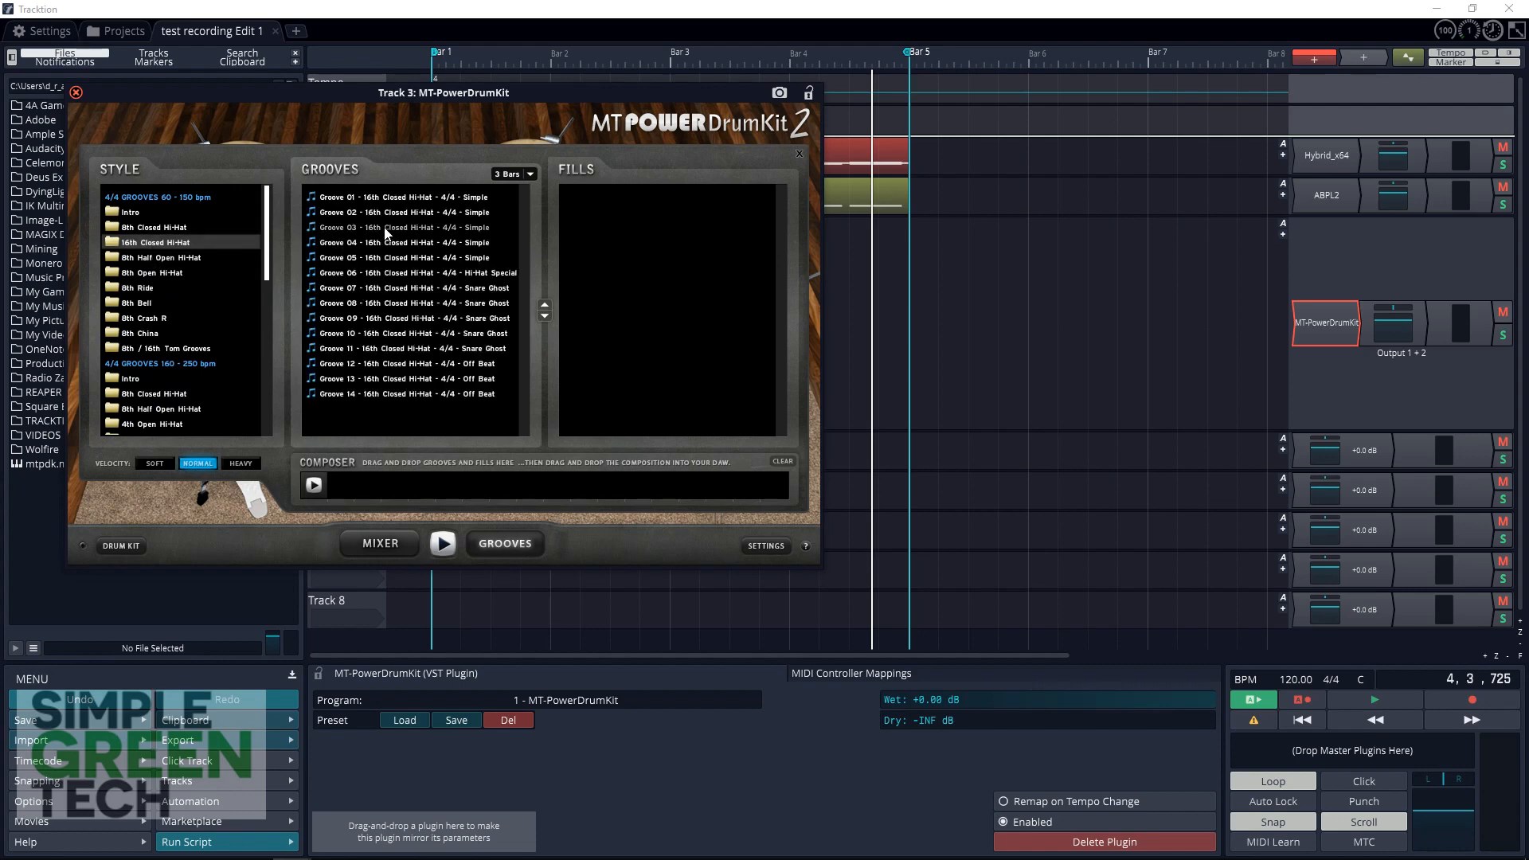
left_click(403, 227)
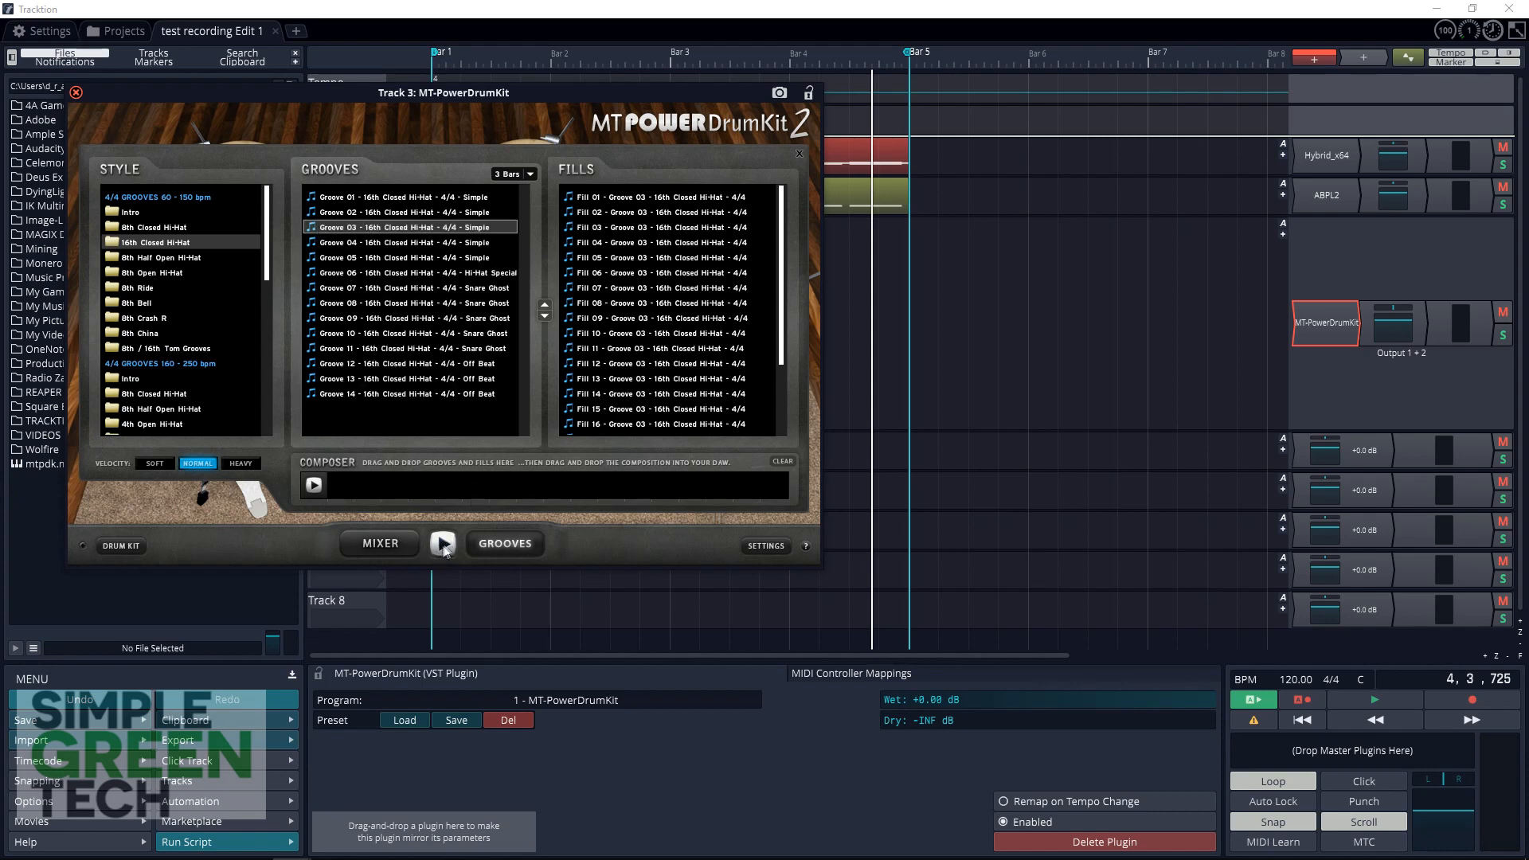
left_click(443, 543)
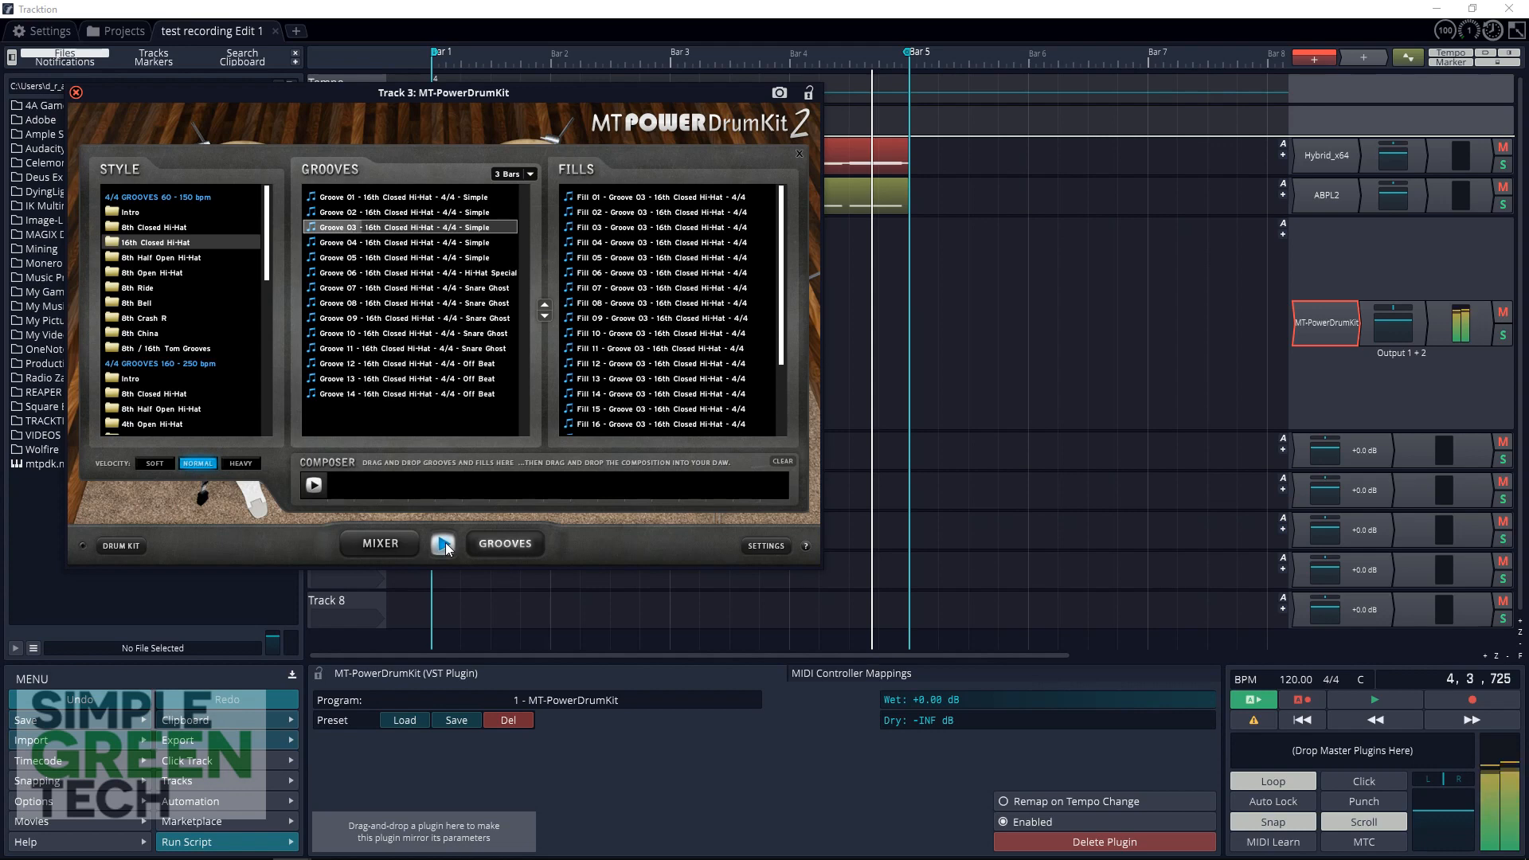
left_click(443, 544)
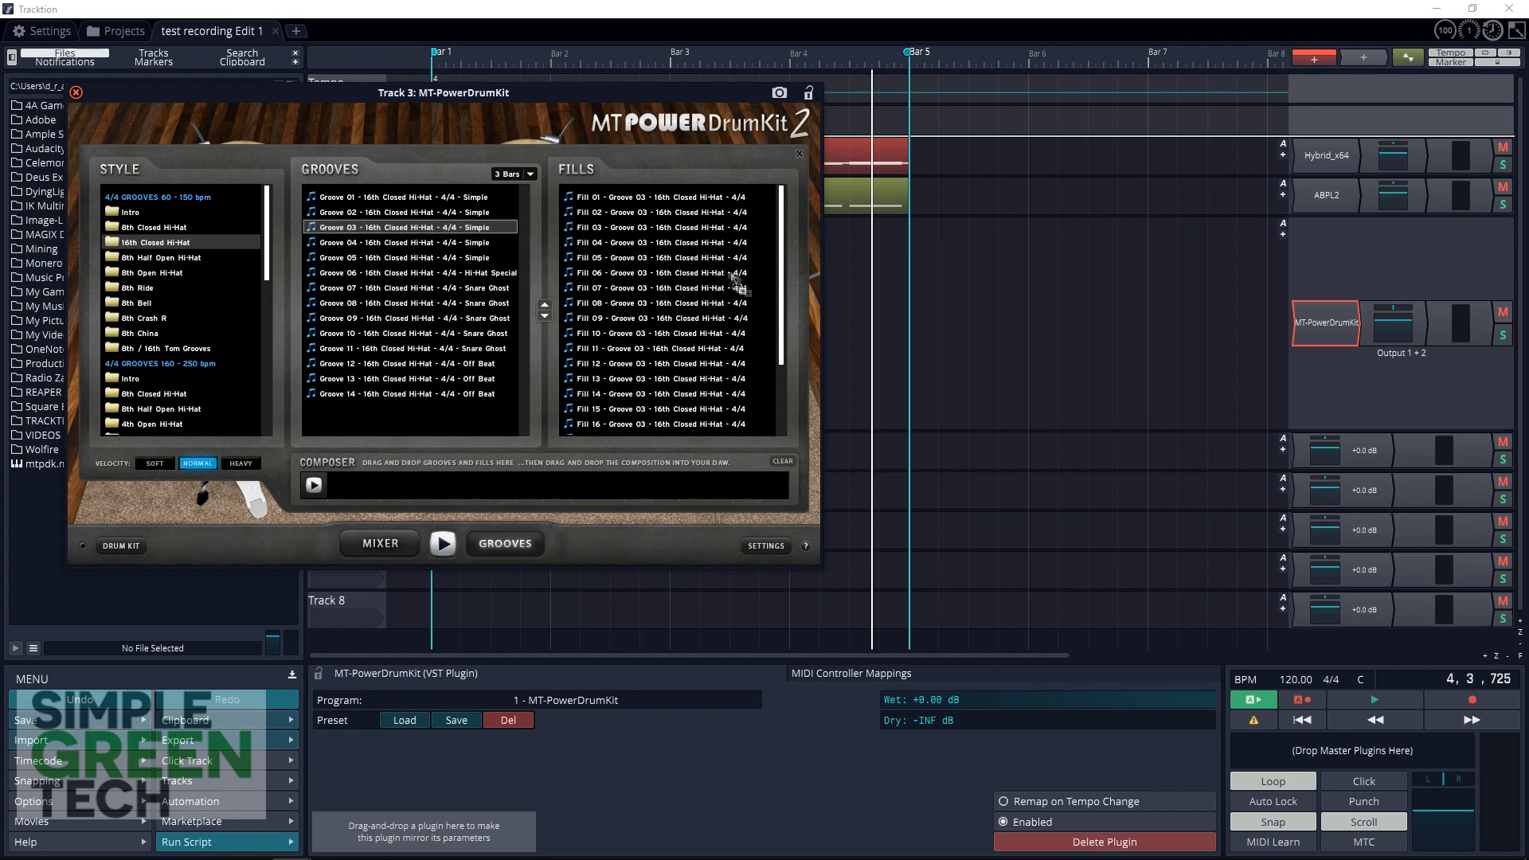
mouse_move(861, 335)
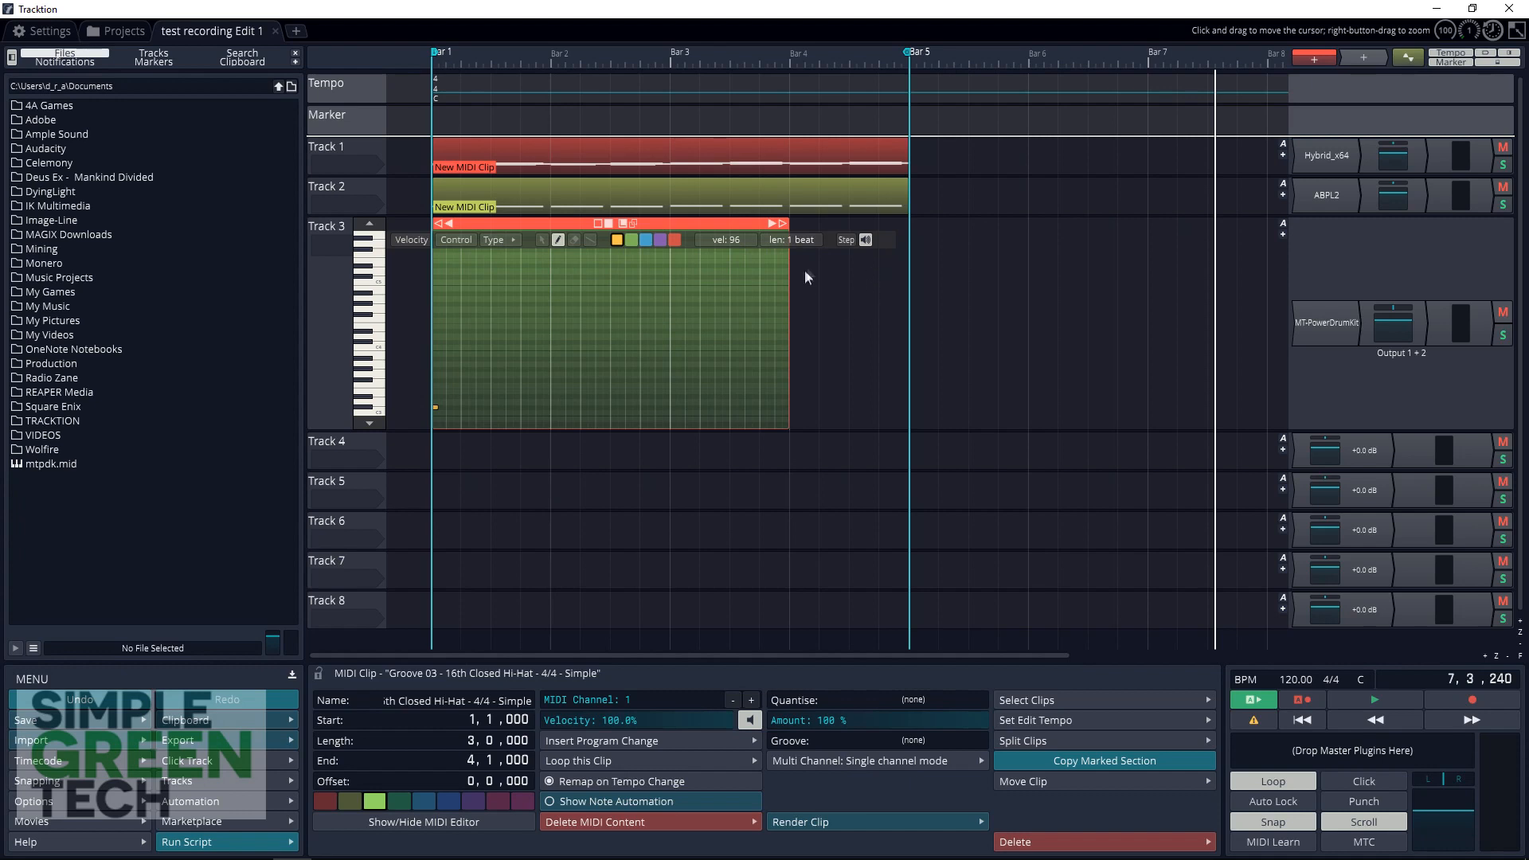
mouse_move(842, 286)
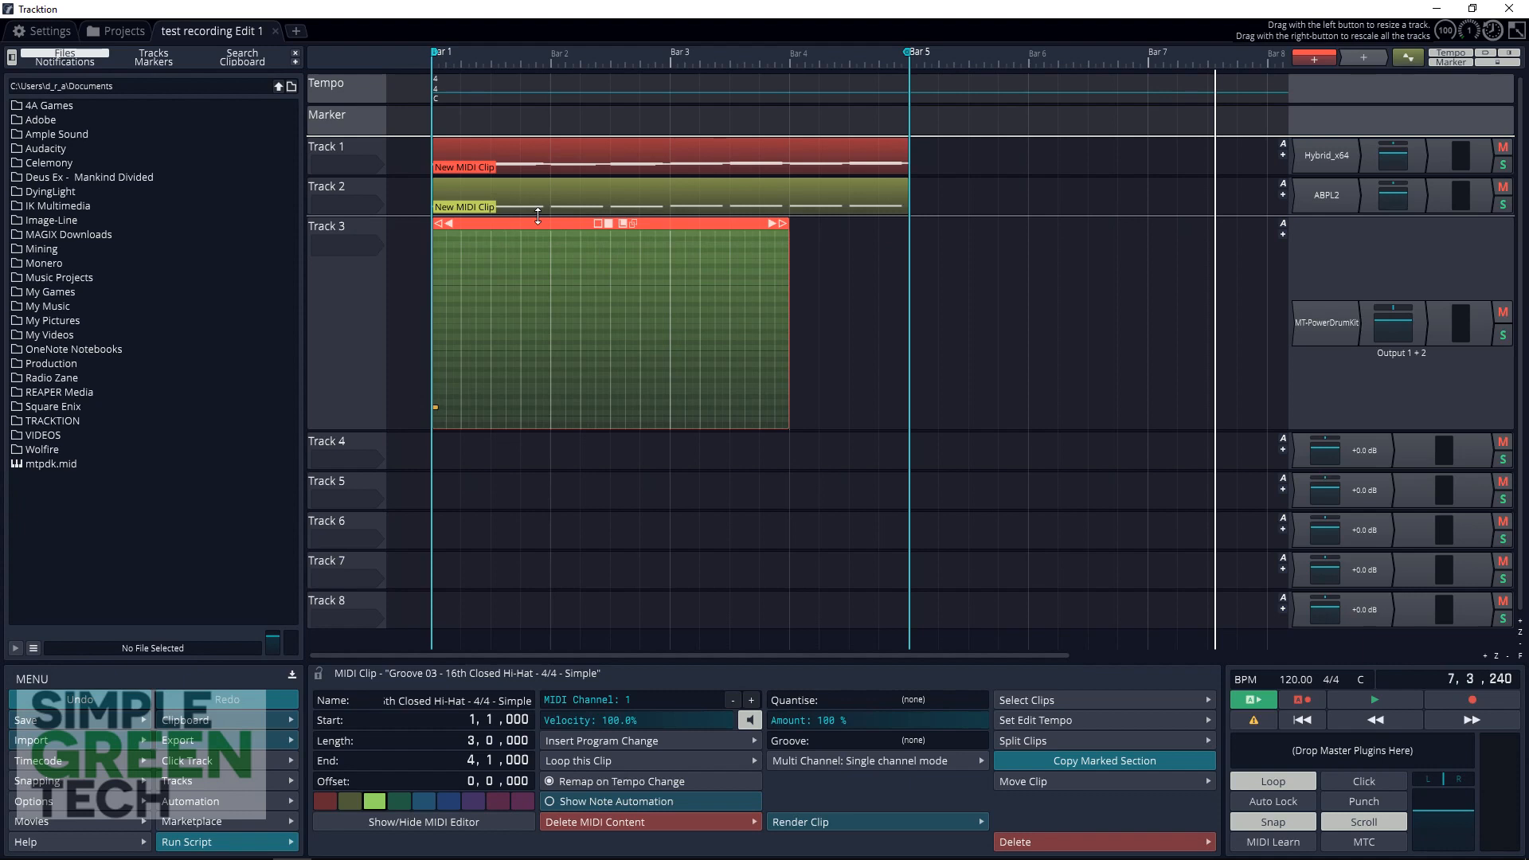
Select the Groove 03 clip and trim the copied drum clip to end at bar 5
left_click(1103, 760)
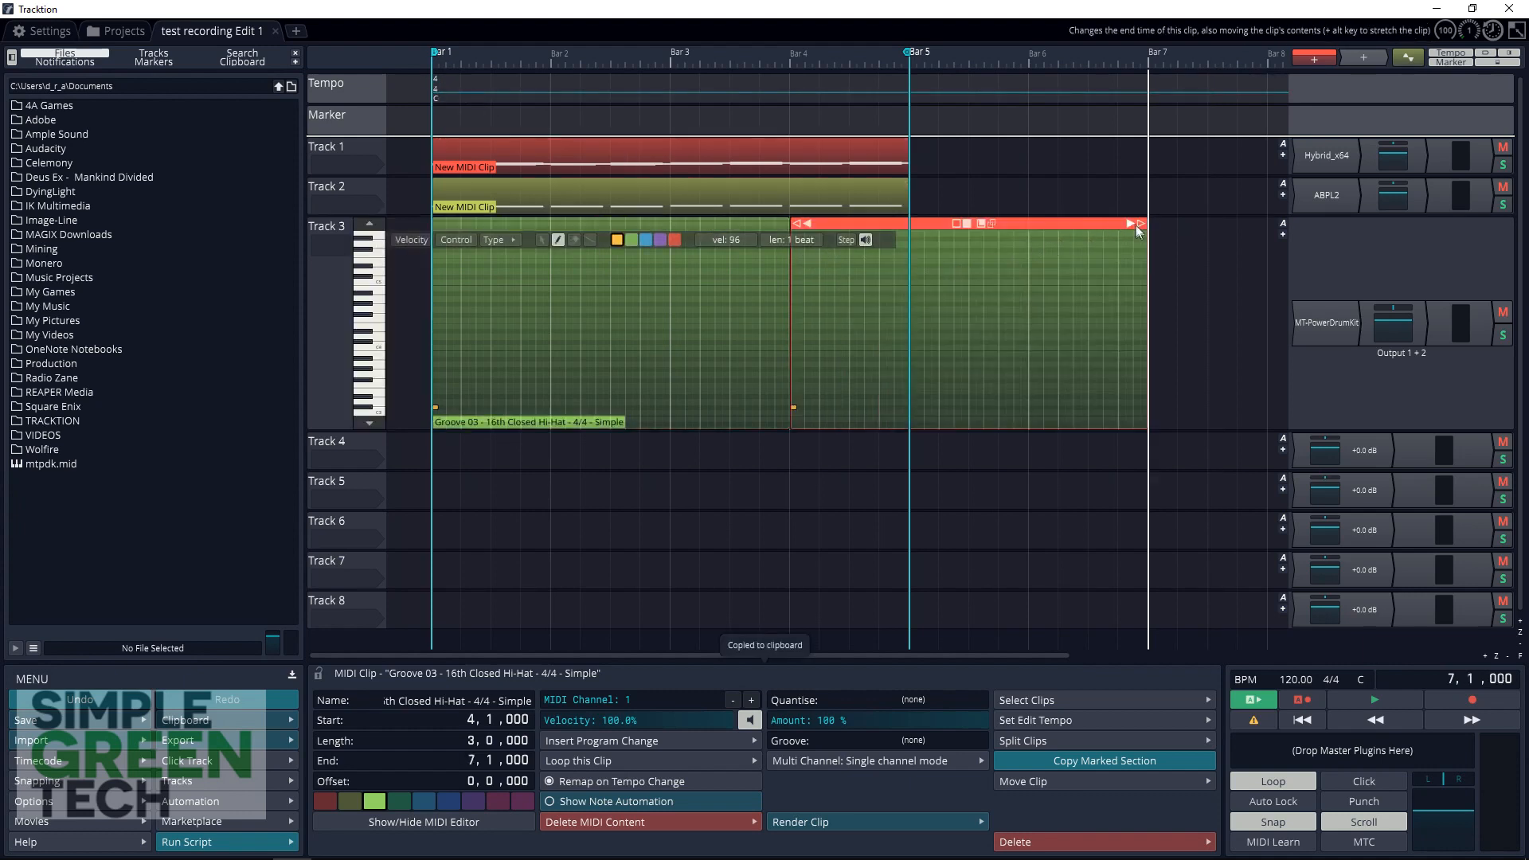
left_click_drag(1136, 231, 908, 231)
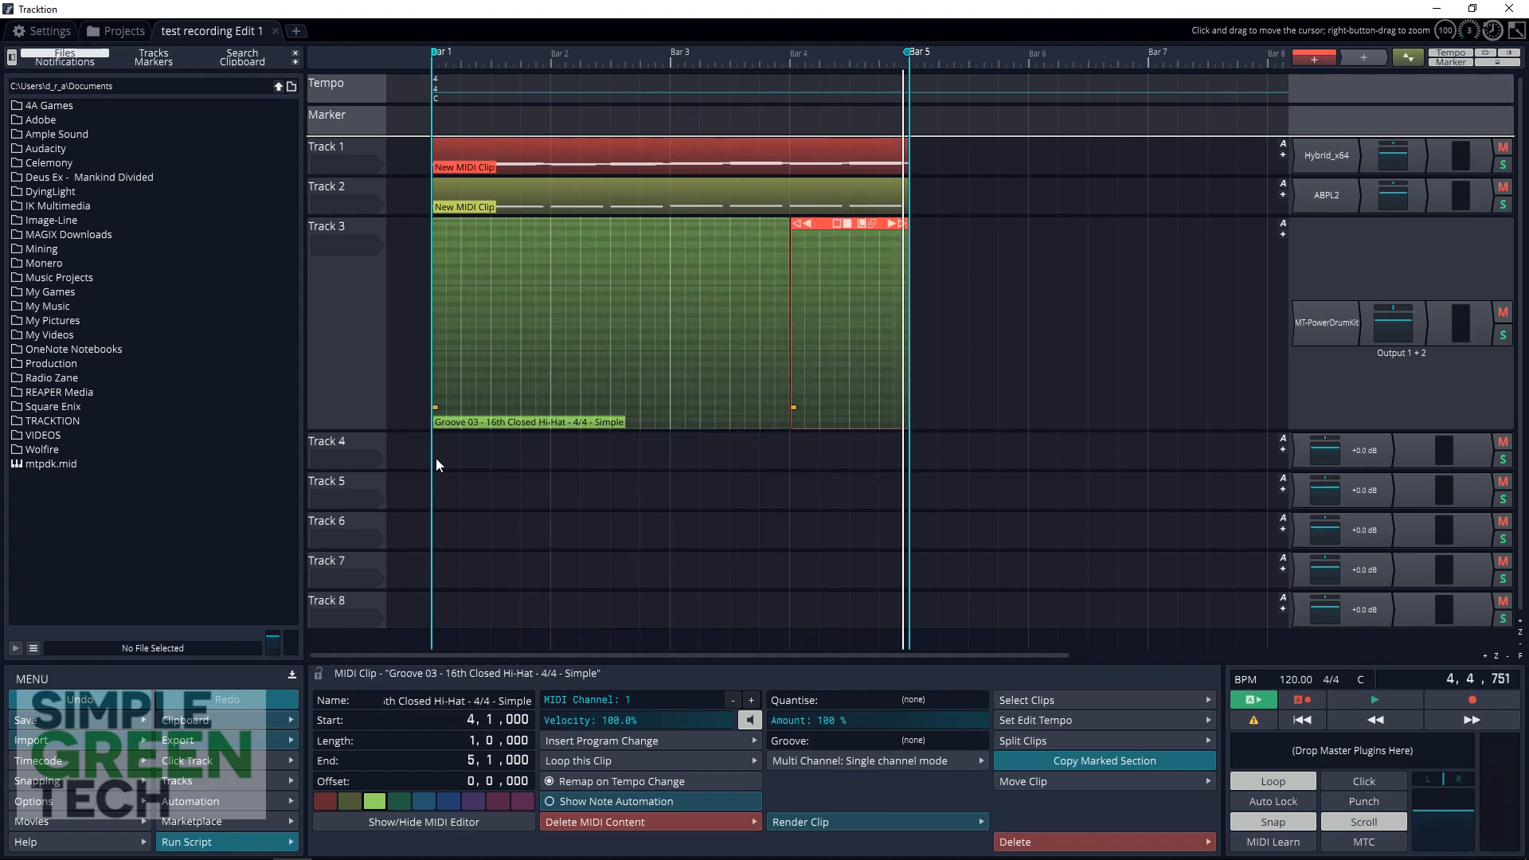
Edit the bar-4 drum clip, selecting a kick note and adding another drum hit
right_click(438, 464)
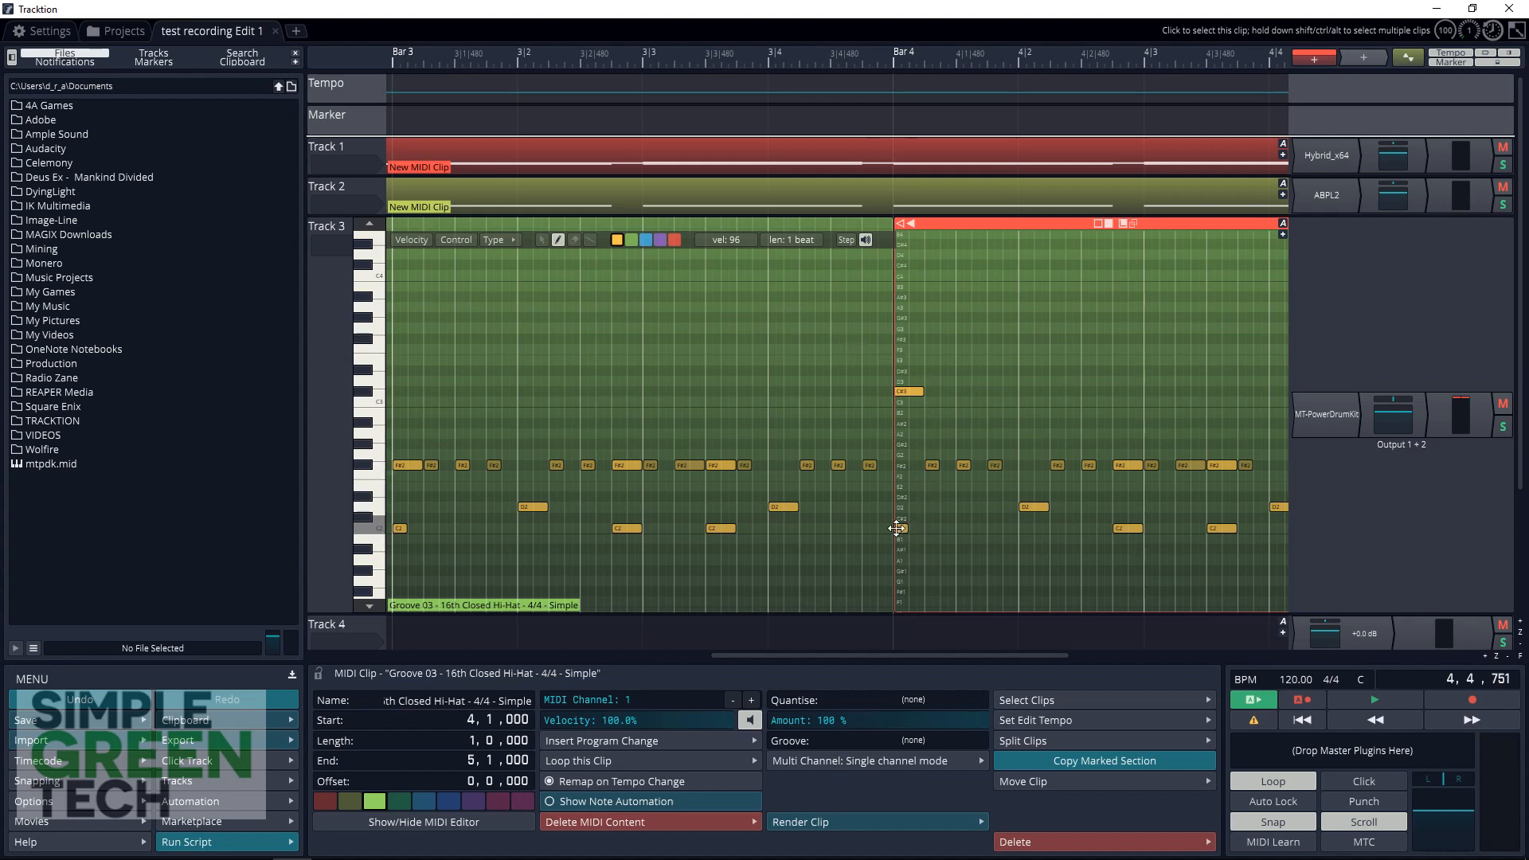
left_click(900, 527)
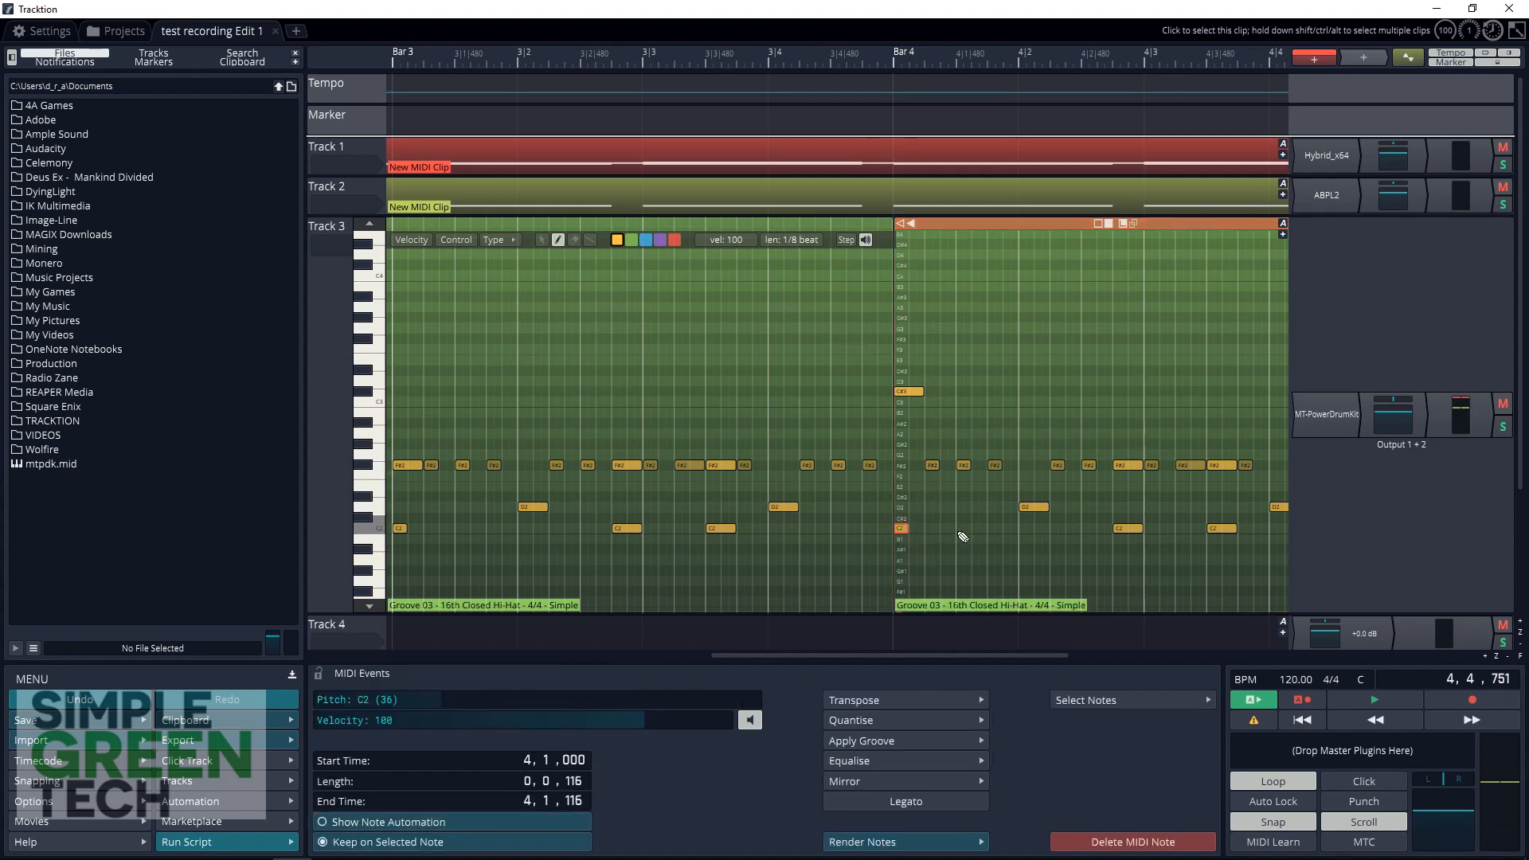
left_click(963, 527)
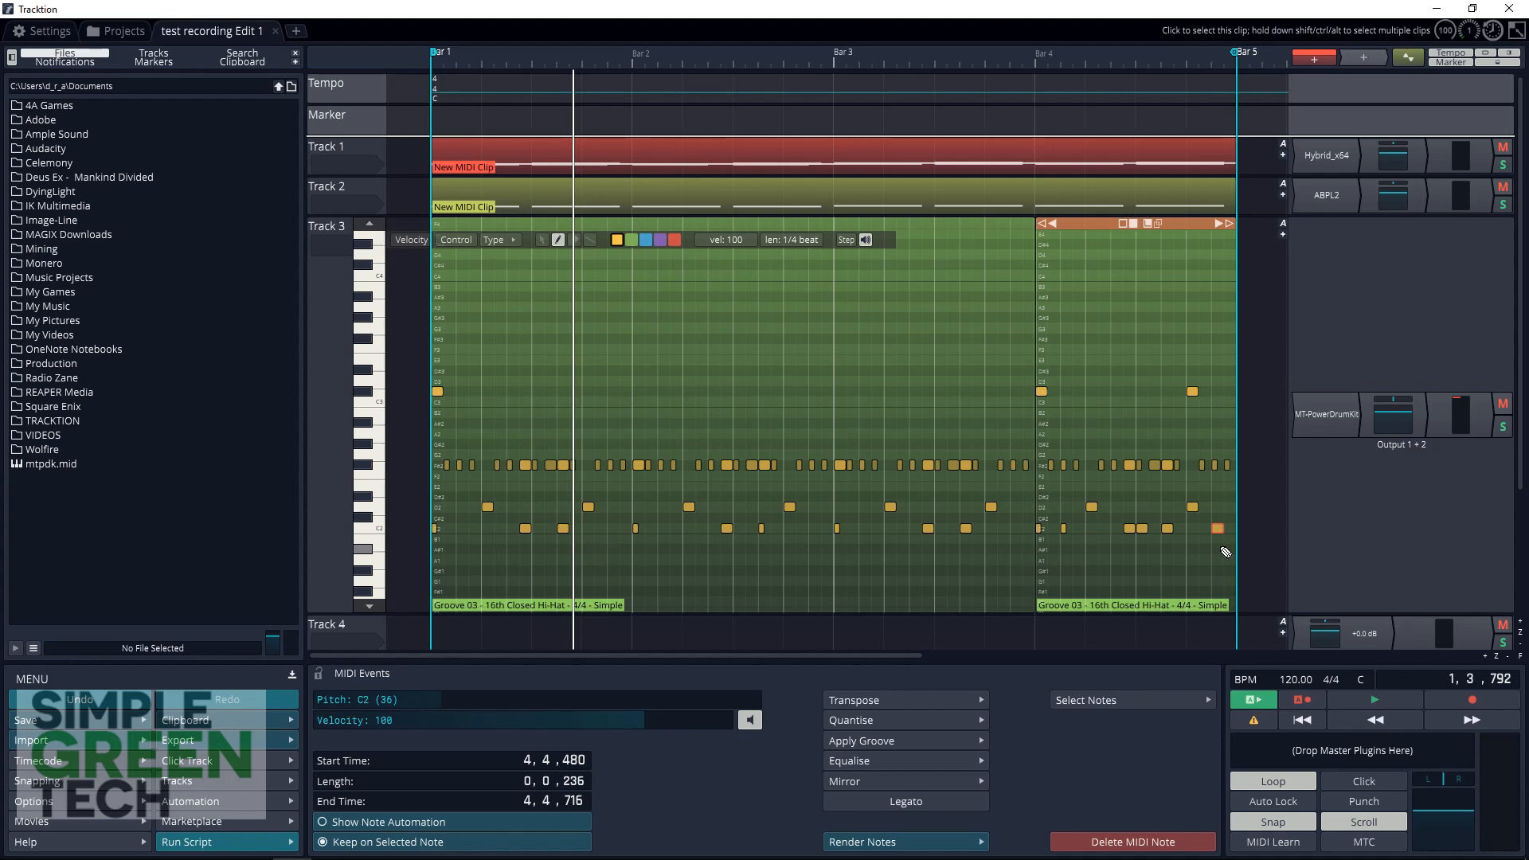
mouse_move(1119, 539)
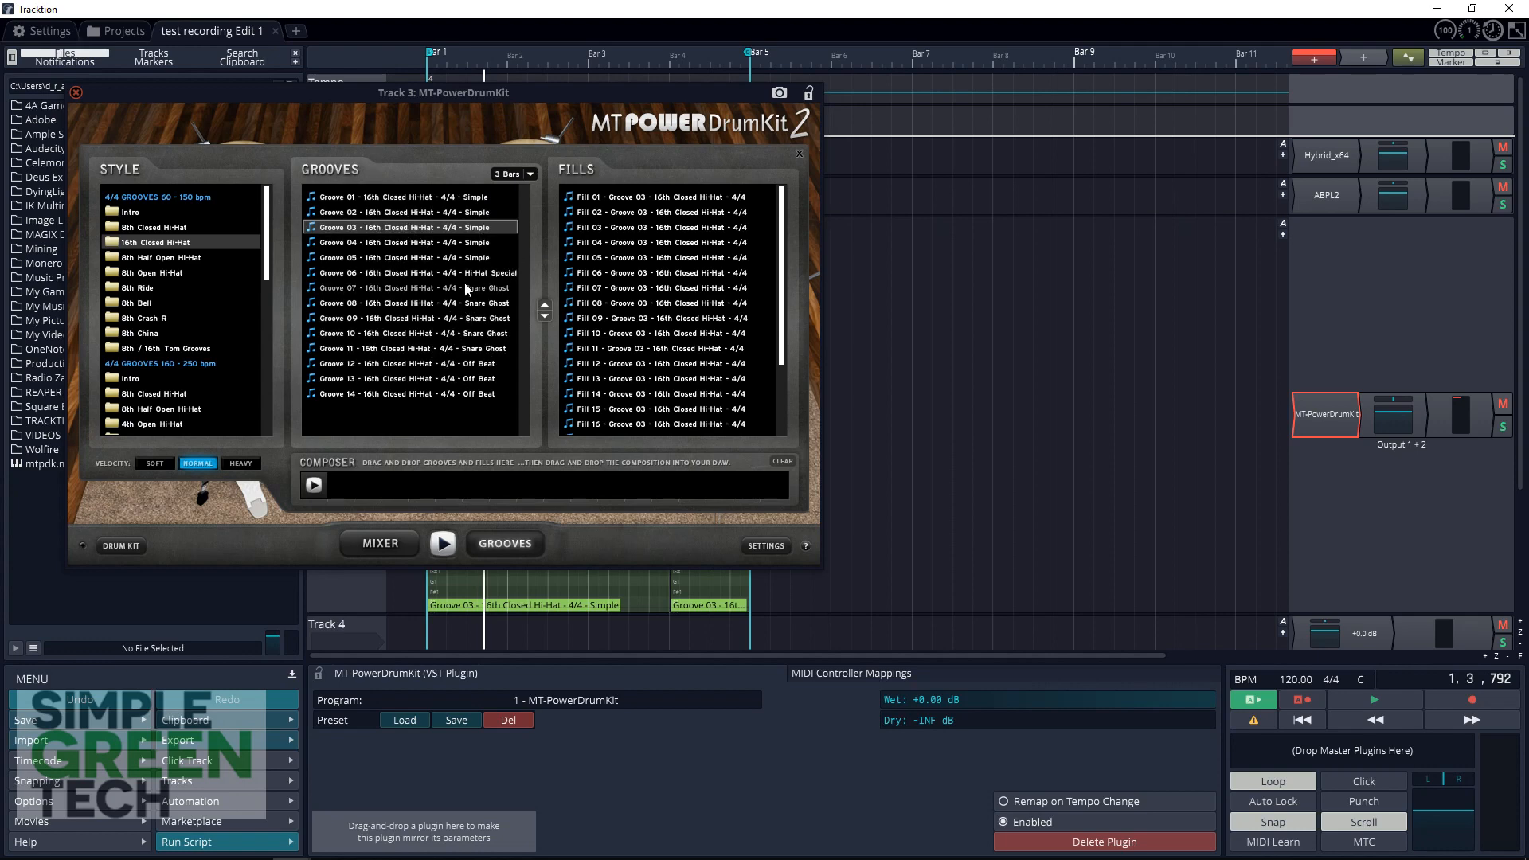
mouse_move(165, 424)
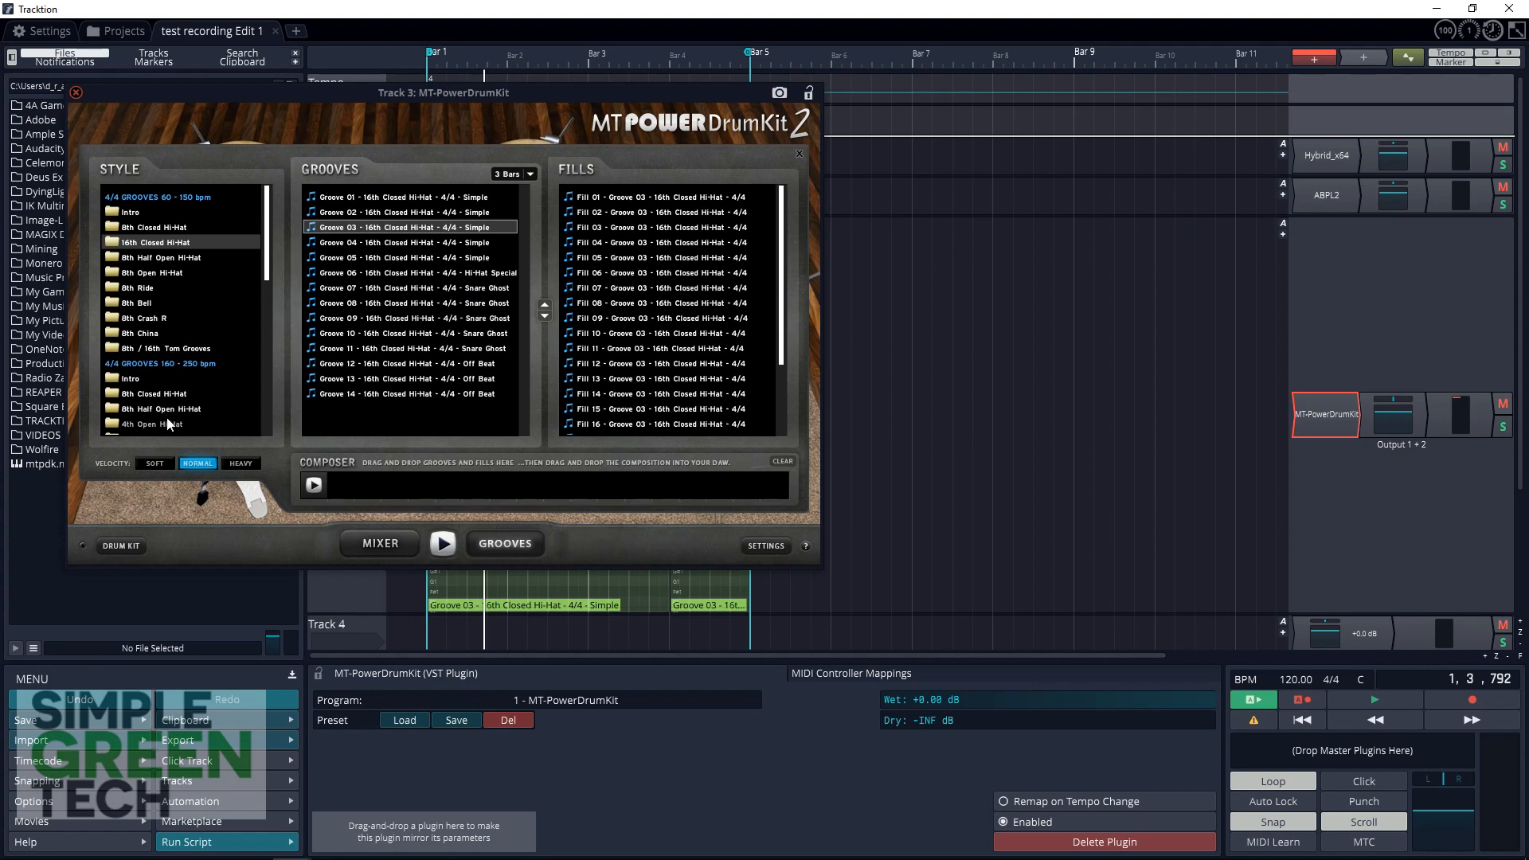
Choose Groove 04 from the 8th Half Open Hi-Hat style
left_click(161, 409)
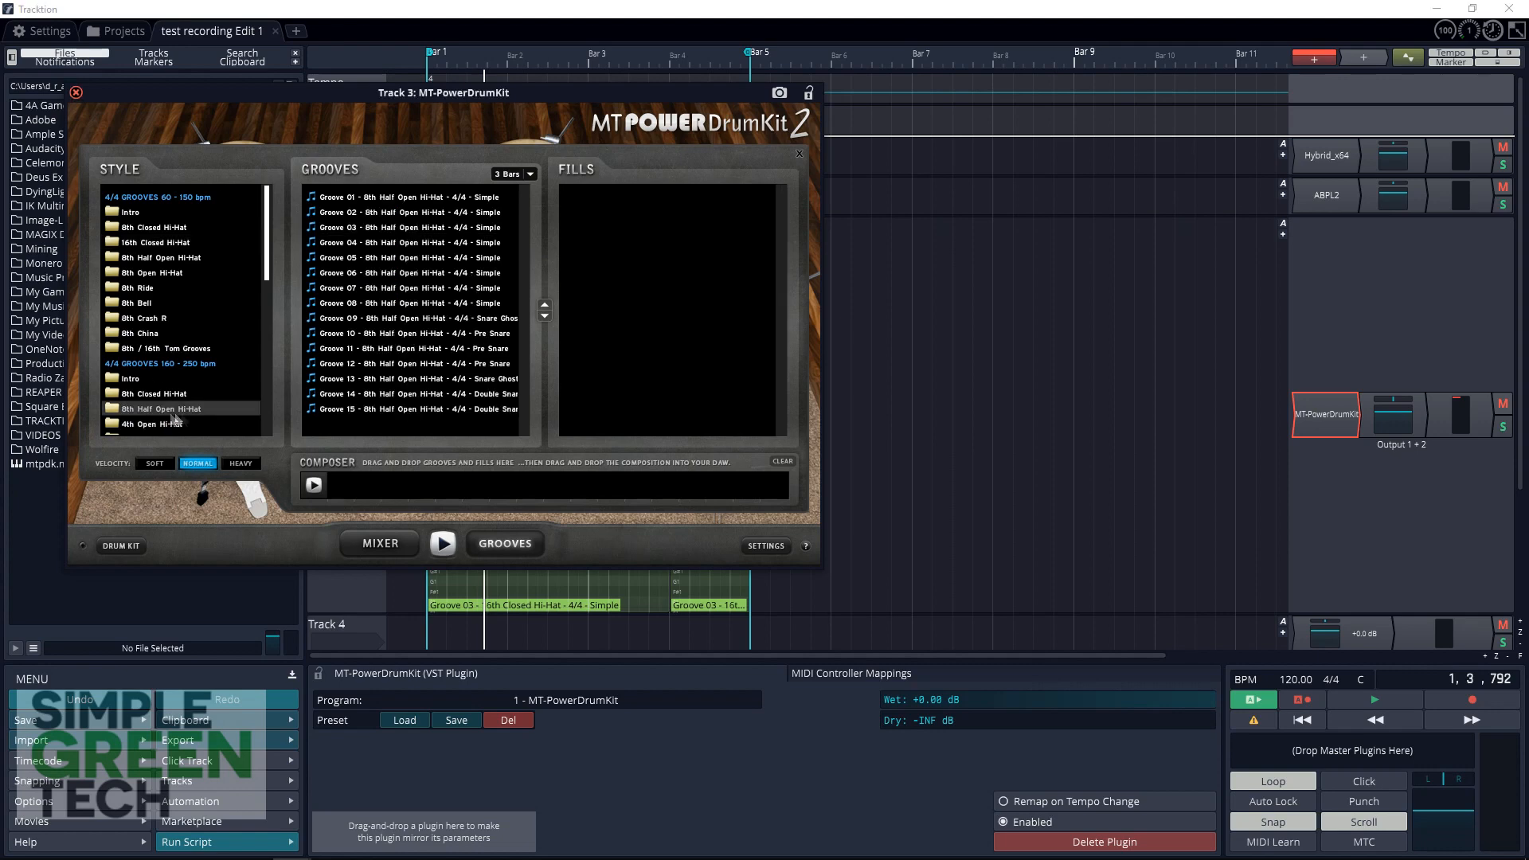
left_click(408, 242)
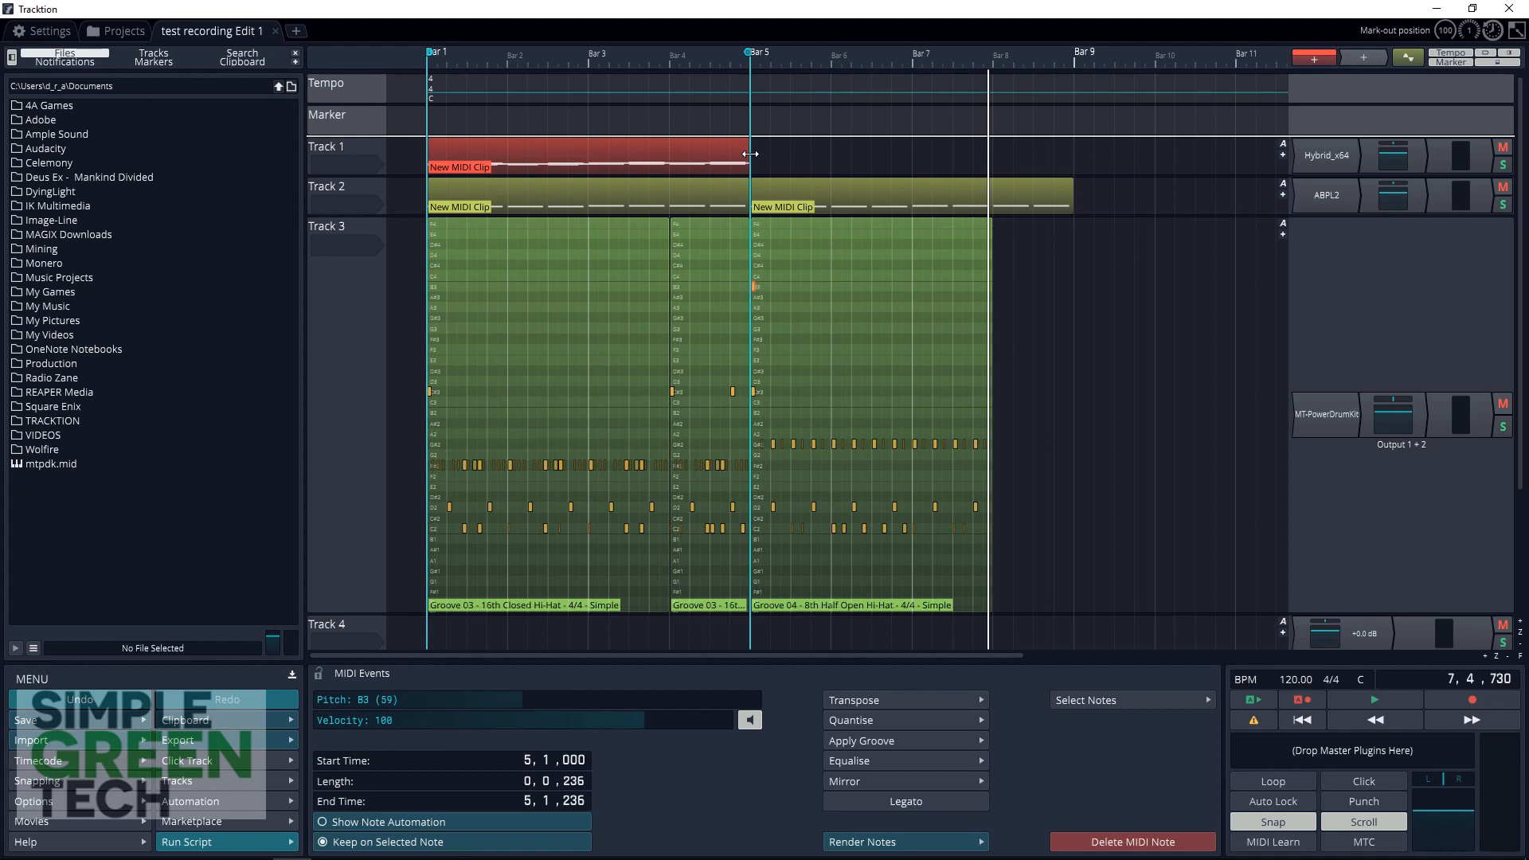
Bring up the options menu for Track 3's drum plugin
right_click(1395, 413)
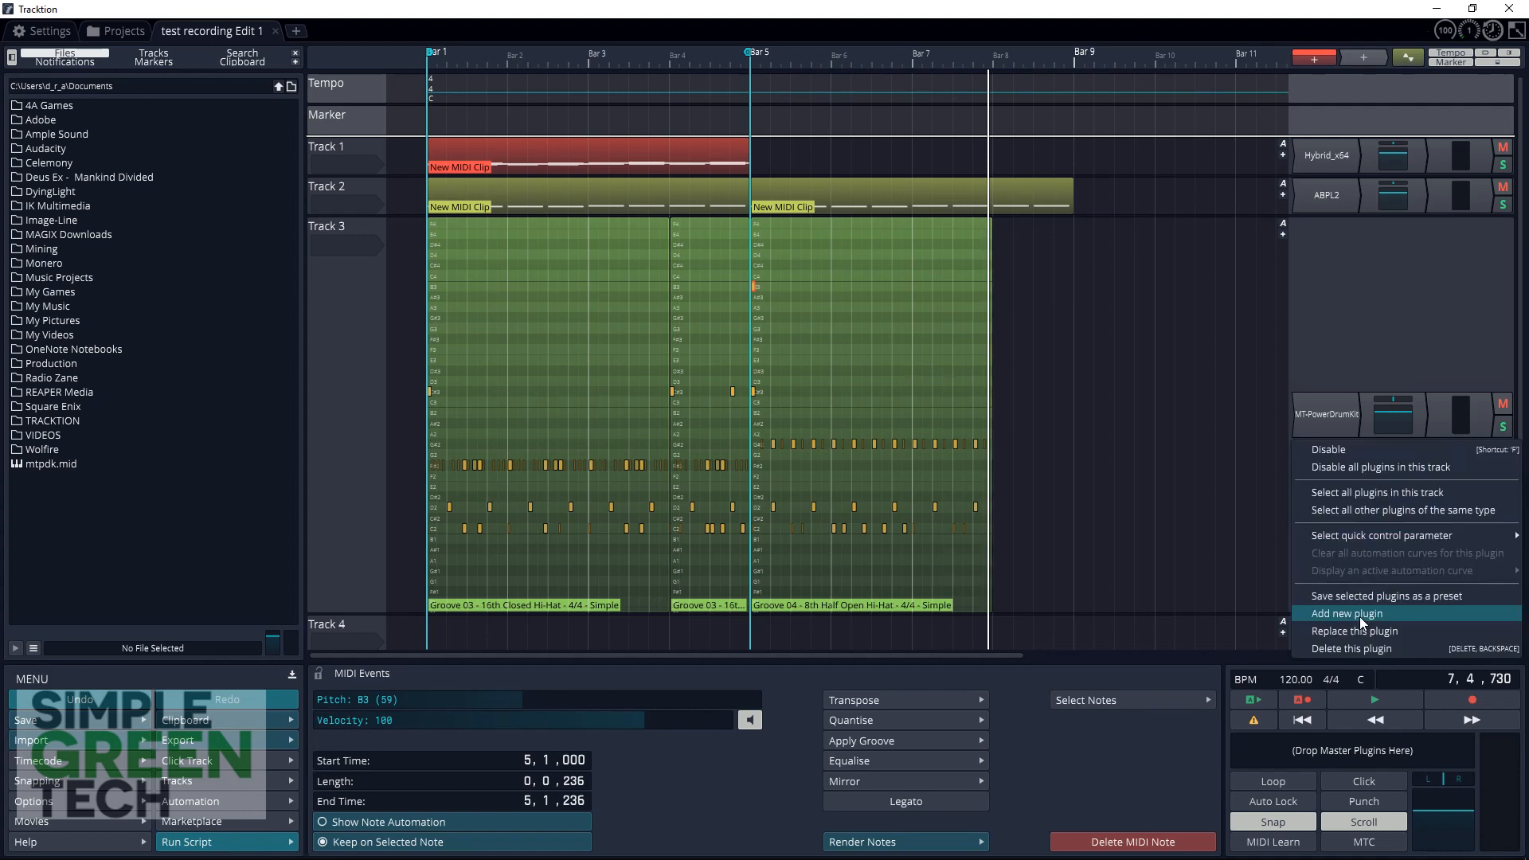
Insert MCompressor on Track 3's drums and show its presets list
left_click(1346, 613)
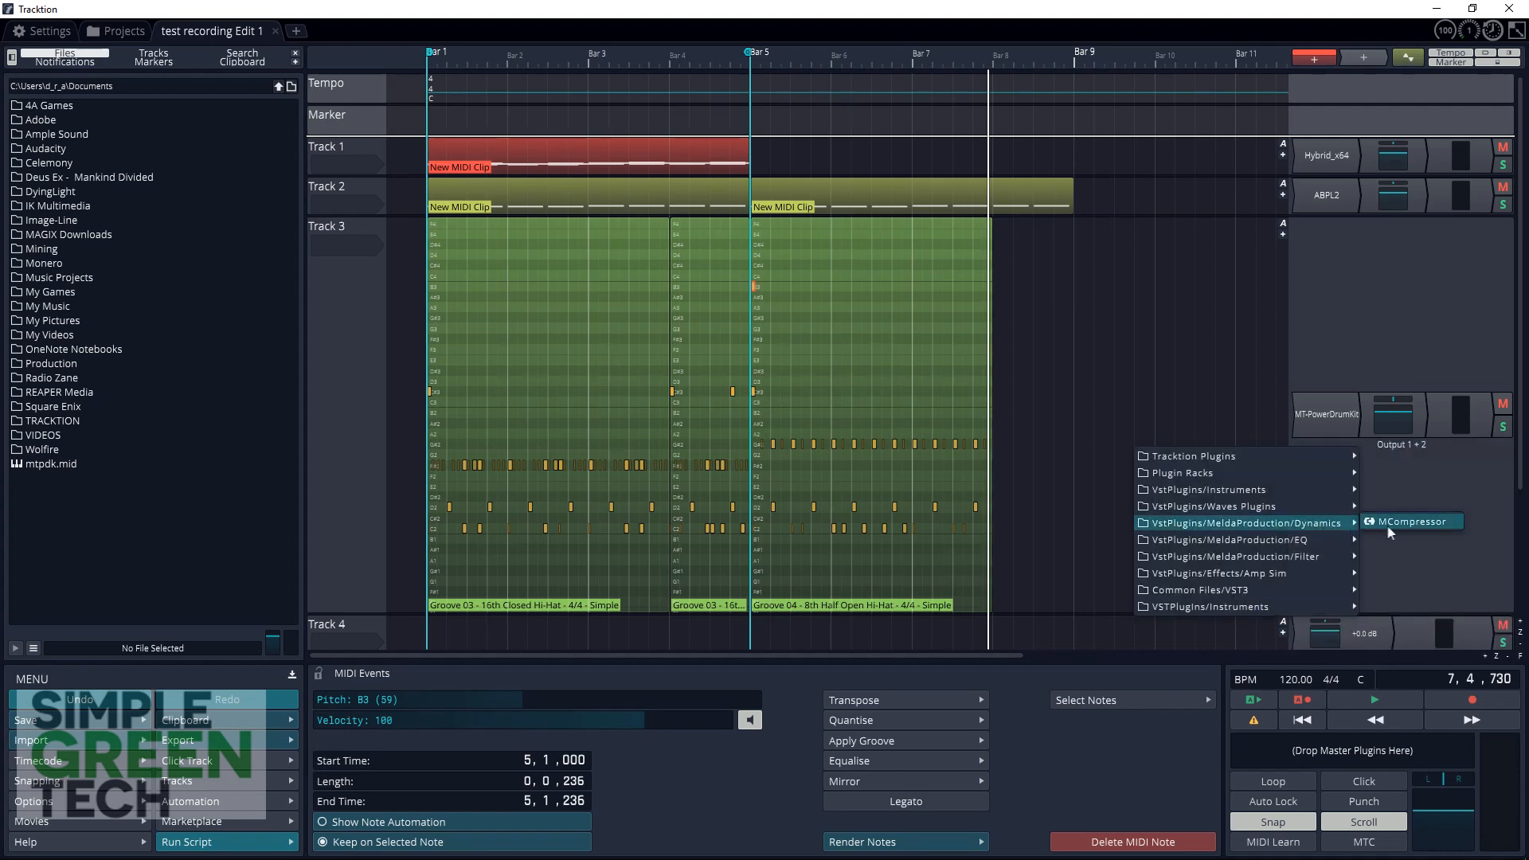
left_click(1407, 521)
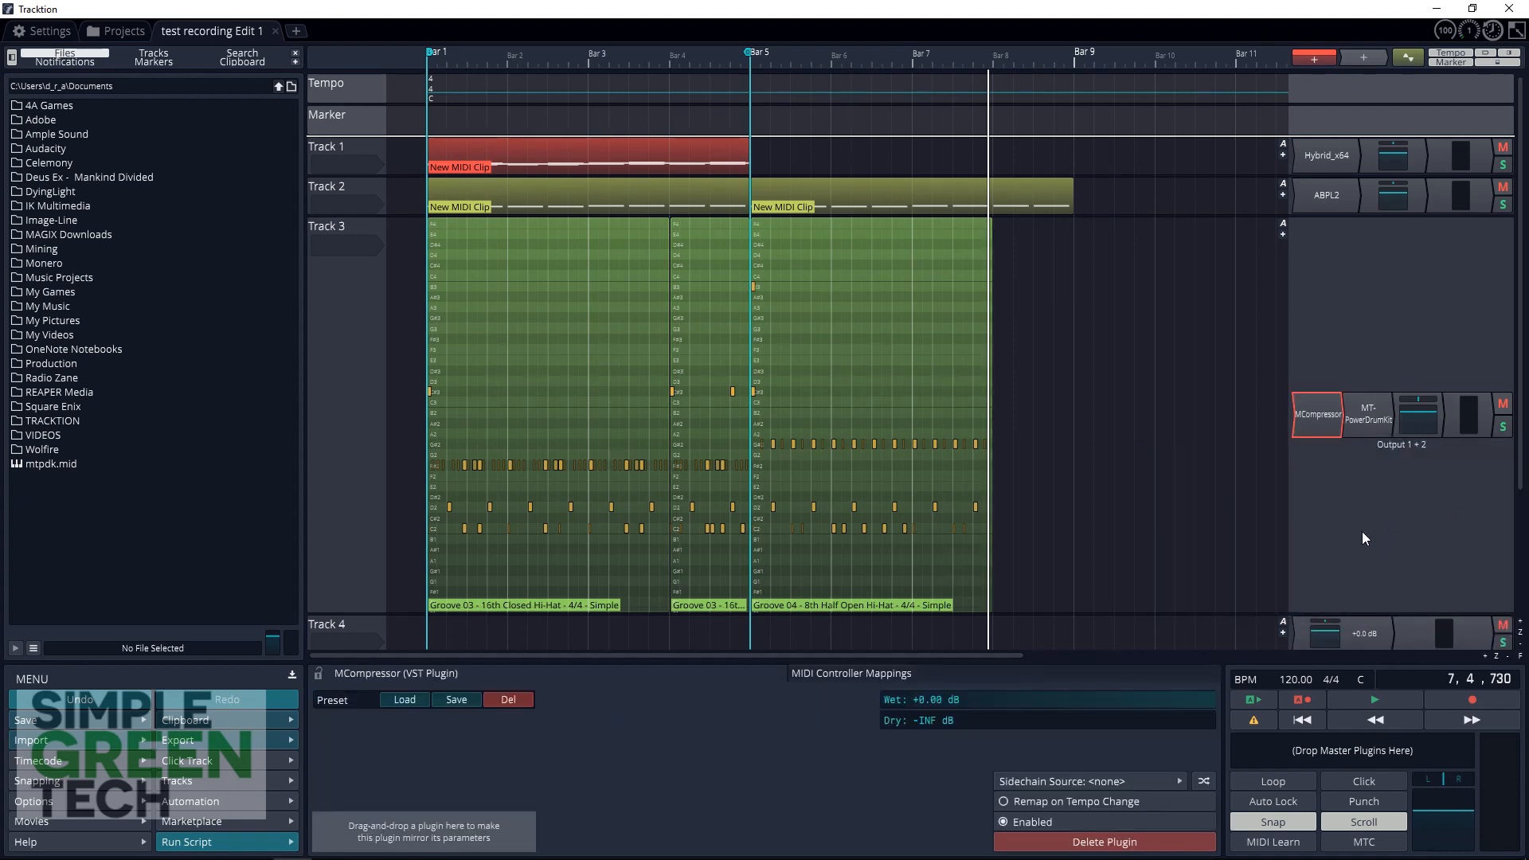
left_click(1316, 414)
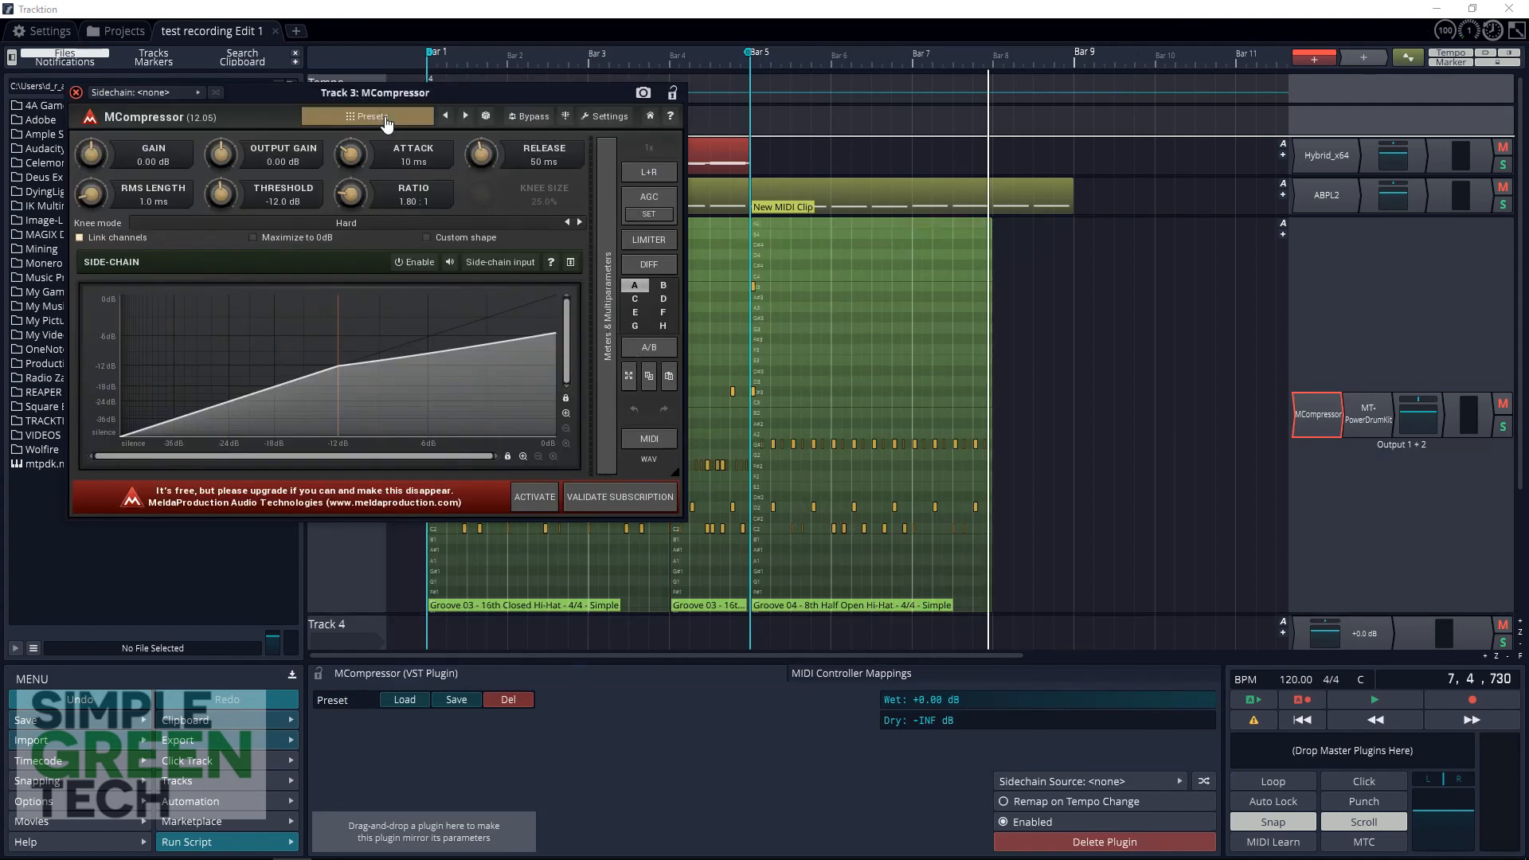
left_click(368, 116)
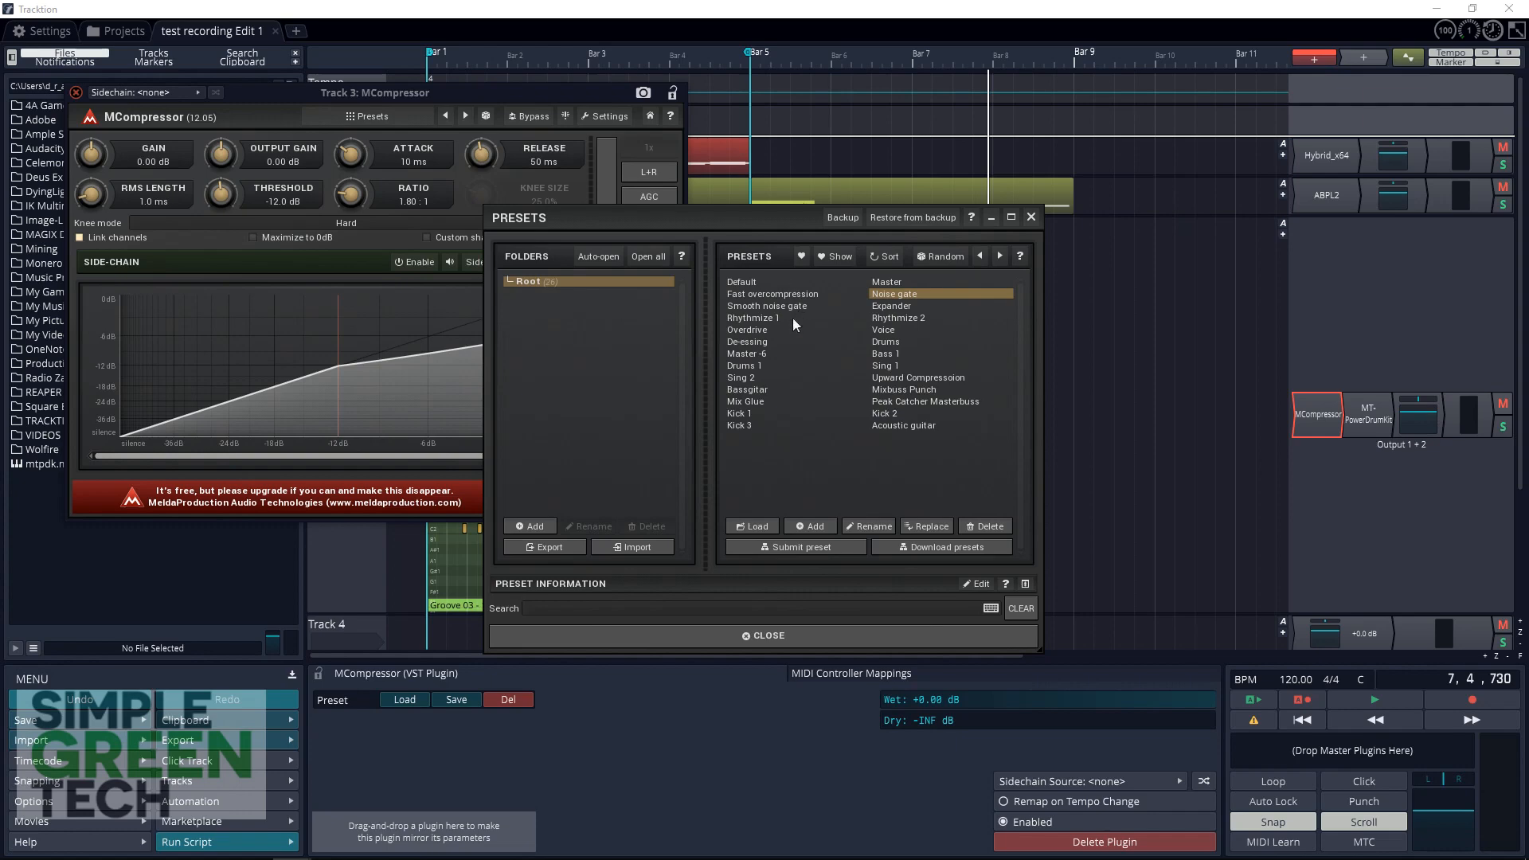